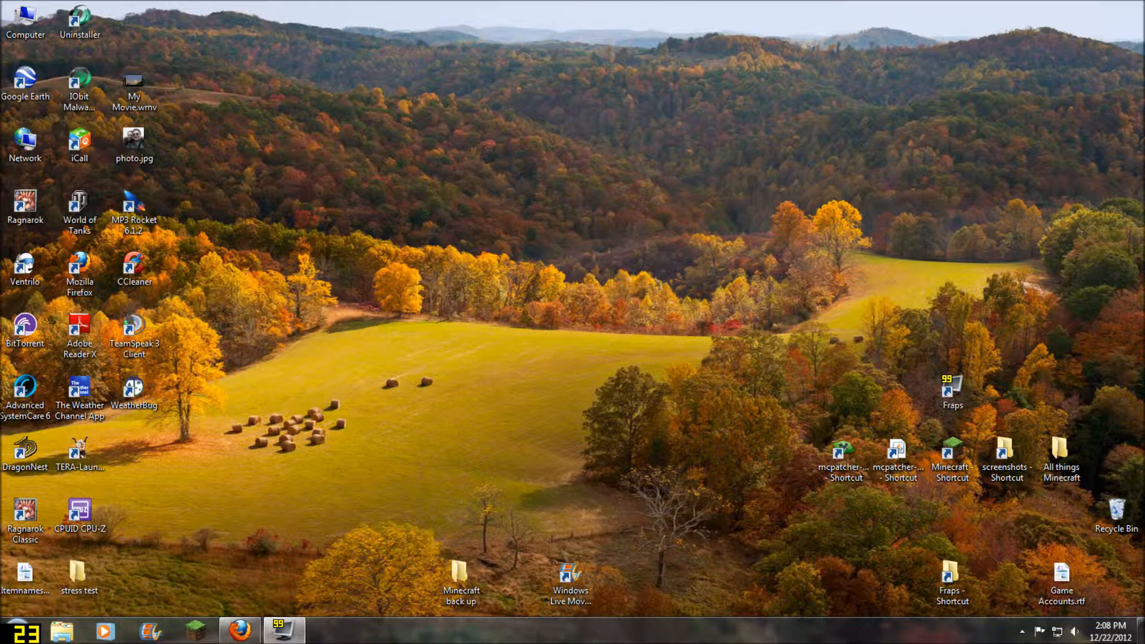
Step: Restore Firefox and open a new tab on the Google home page
{"action": "left_click", "coordinate": [238, 629]}
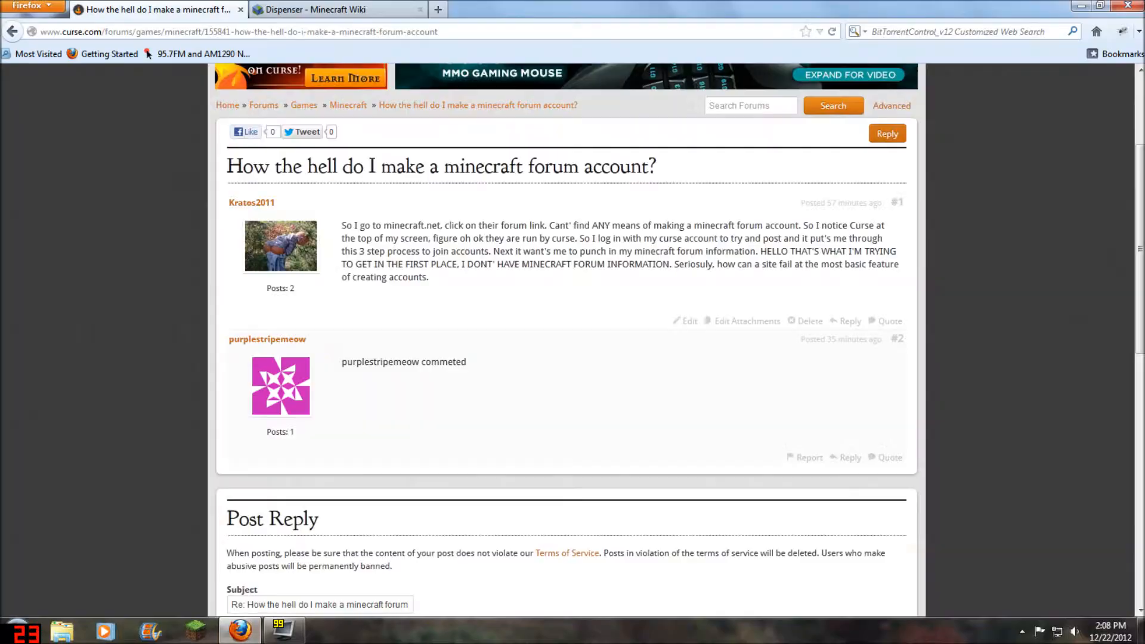
{"action": "left_click", "coordinate": [336, 10]}
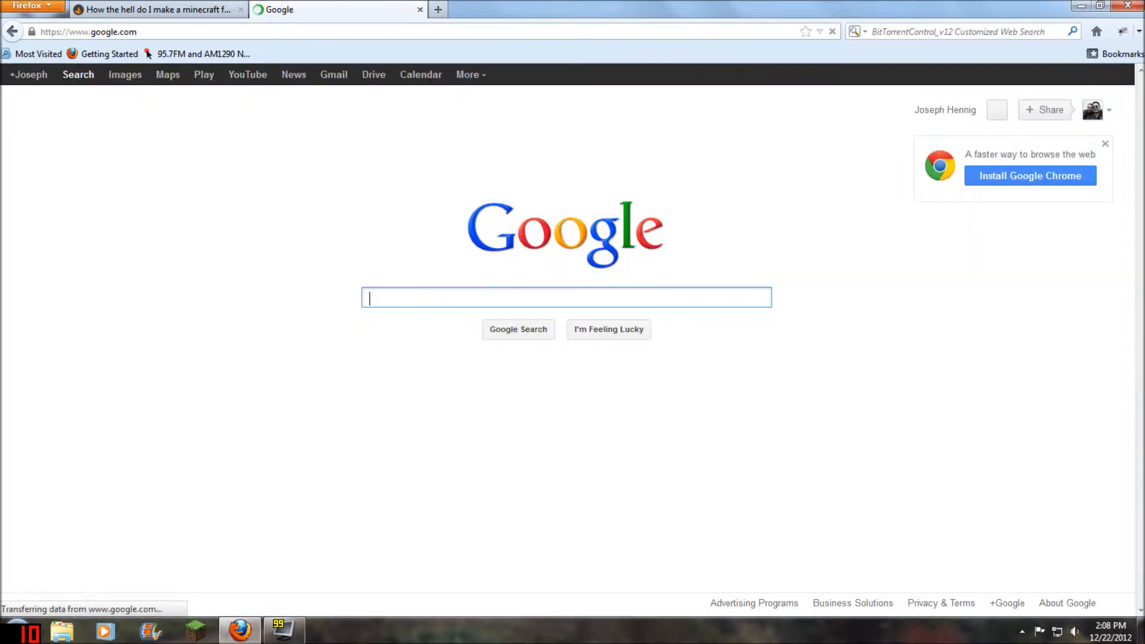
Step: Search Google for '1.4.6 optifine'
{"action": "type", "text": "1"}
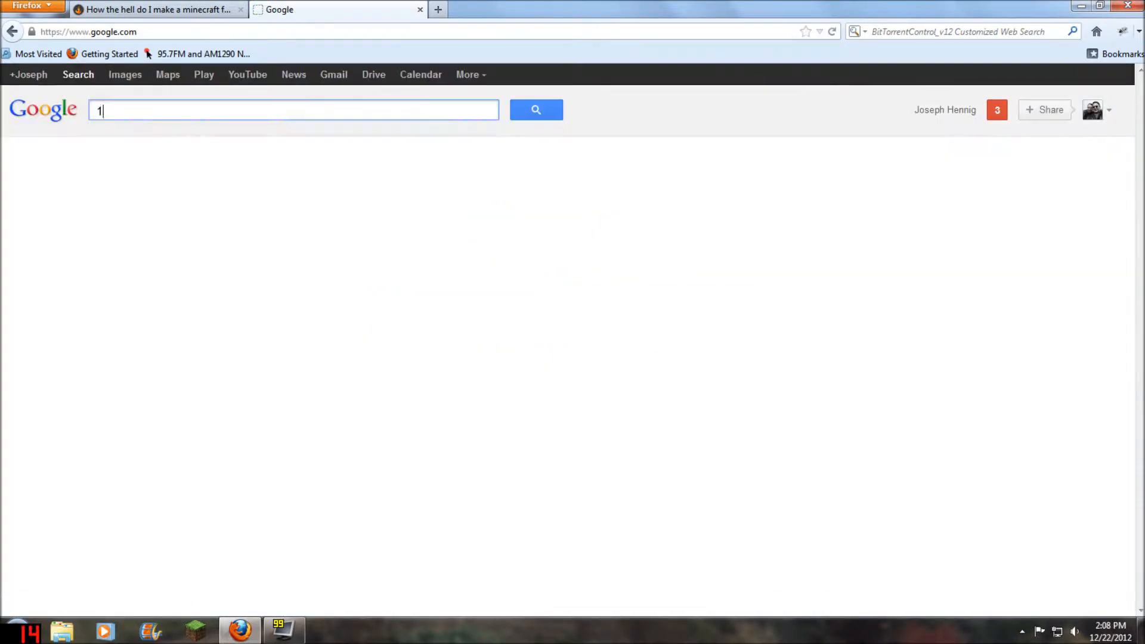
{"action": "type", "text": ".4.6 o"}
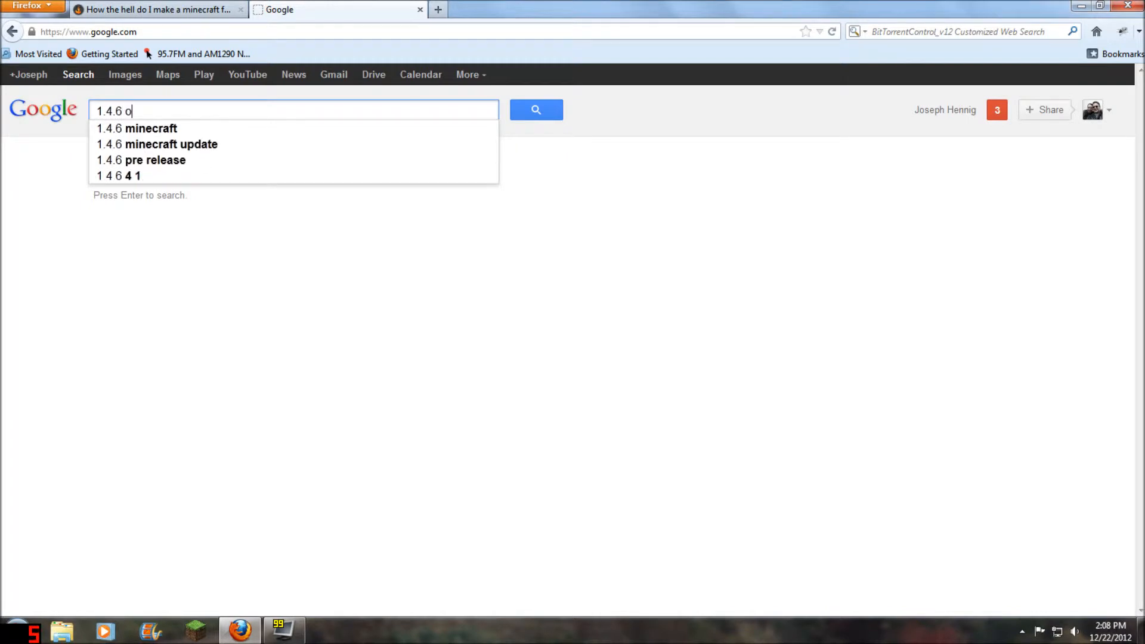
{"action": "type", "text": "ptifine"}
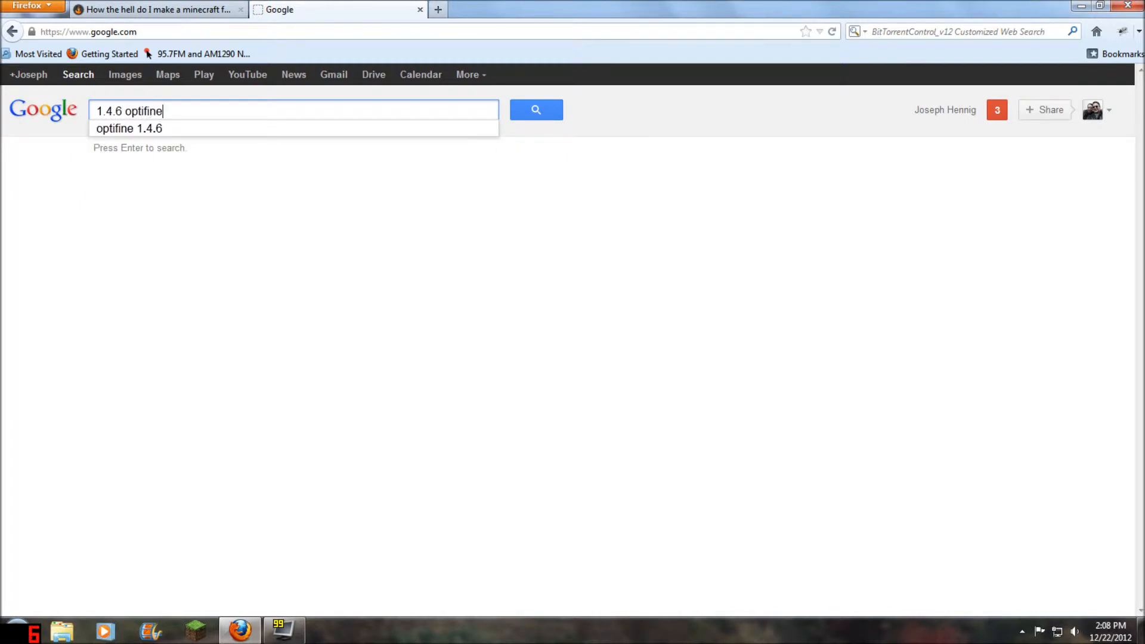
{"action": "key", "text": "Return"}
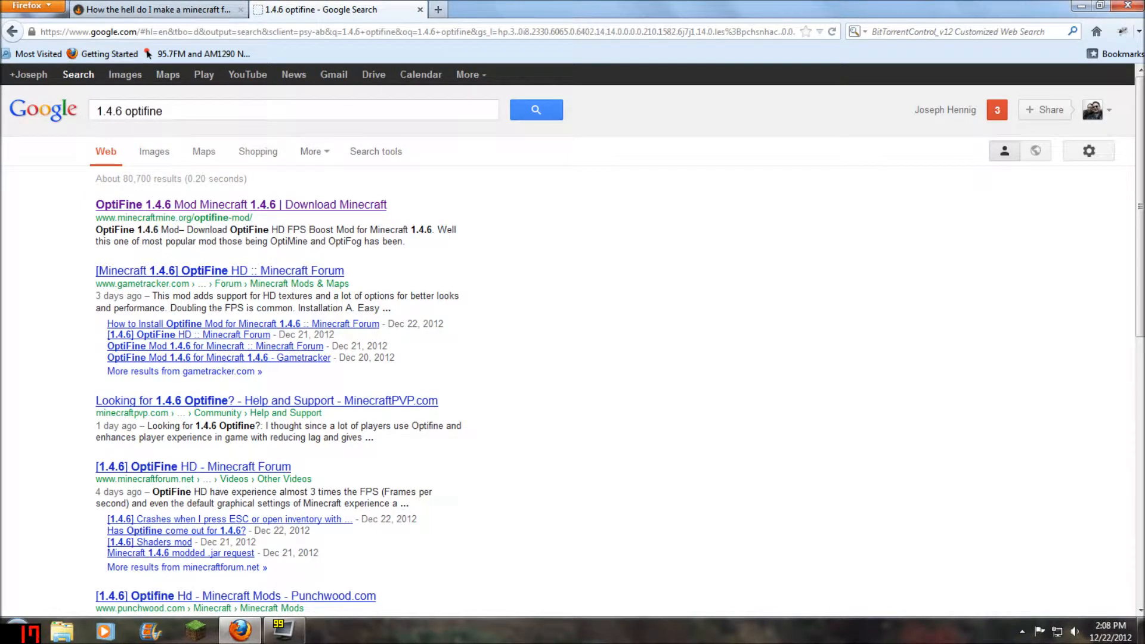
Step: Open the 'OptiFine 1.4.6 Mod Minecraft 1.4.6' result and follow its OptiFine 1.4.6 download link
{"action": "left_click", "coordinate": [240, 204]}
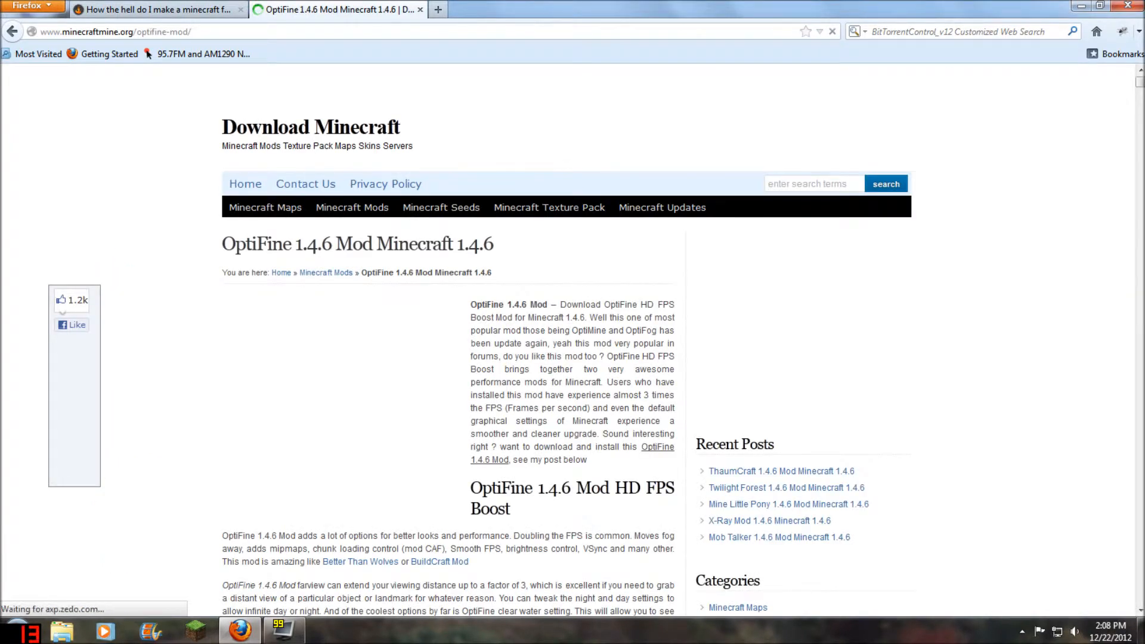
{"action": "scroll", "scroll_direction": "down", "scroll_amount": 3}
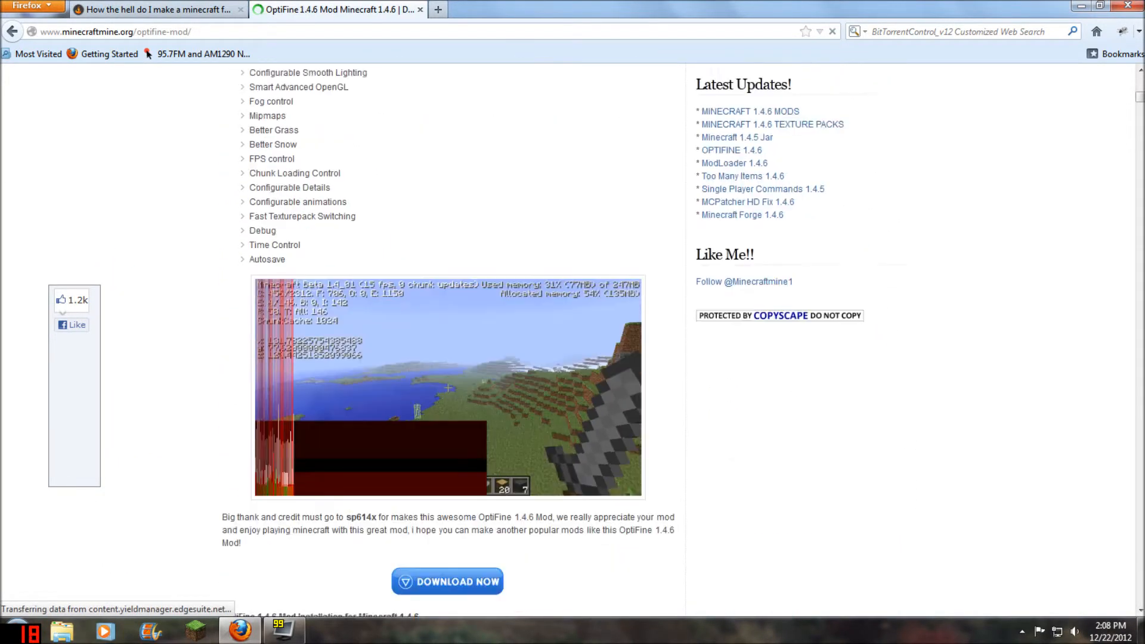
{"action": "scroll", "scroll_direction": "down", "scroll_amount": 3}
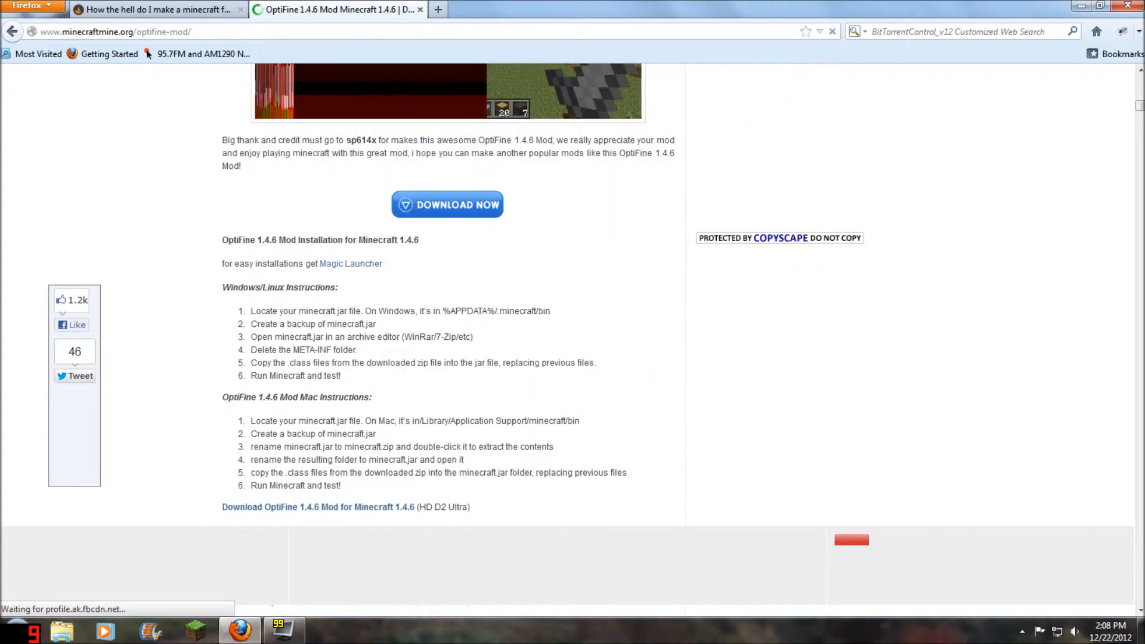
{"action": "left_click", "coordinate": [447, 203]}
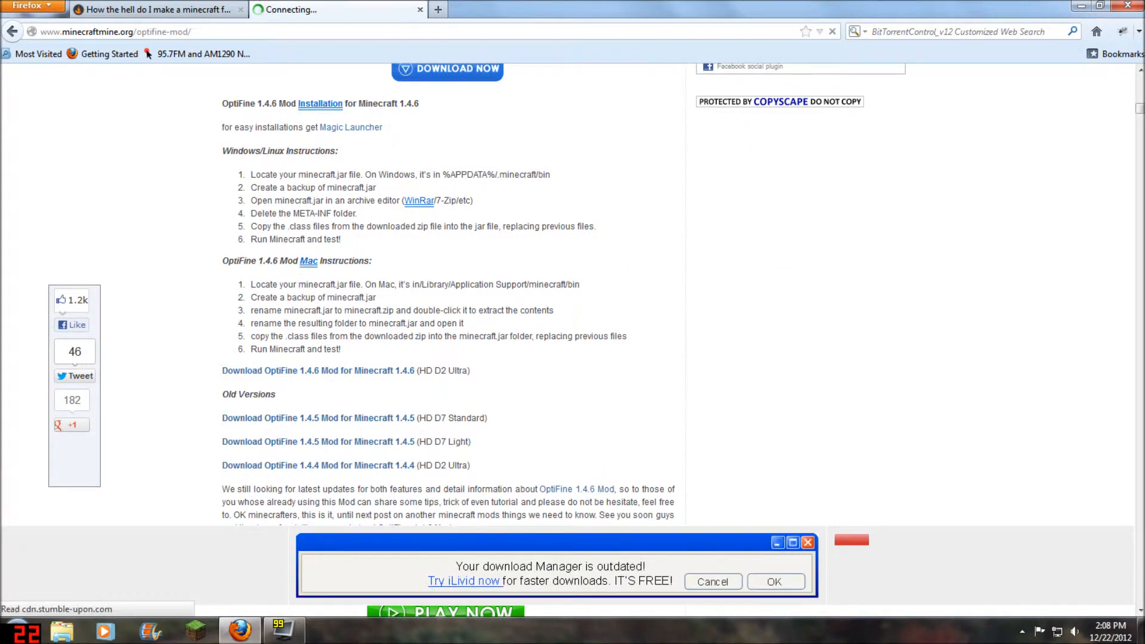
{"action": "left_click", "coordinate": [318, 370]}
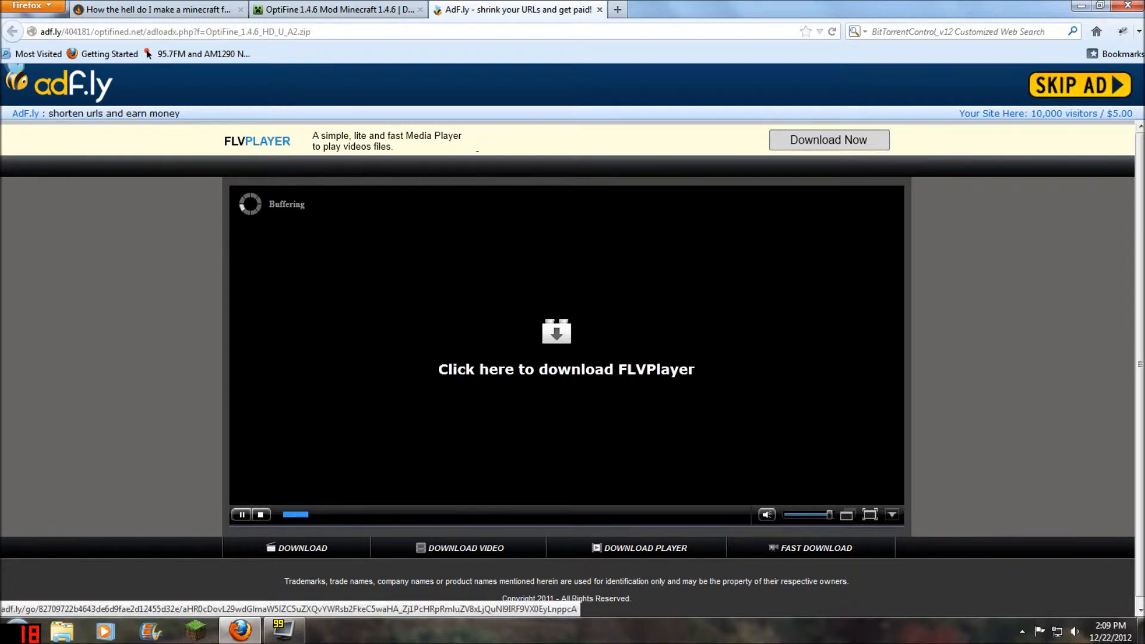
Step: Skip the adf.ly ad and download OptiFine_1.4.6_HD_U_A2.zip from the OptiFine site
{"action": "left_click", "coordinate": [1078, 86]}
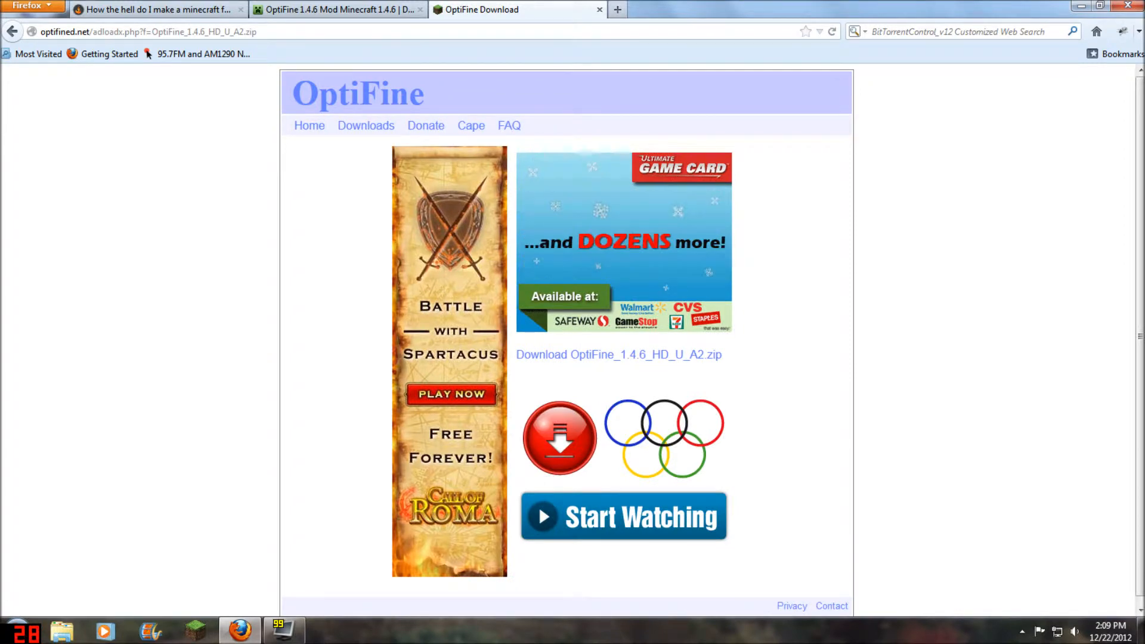
{"action": "left_click", "coordinate": [617, 354]}
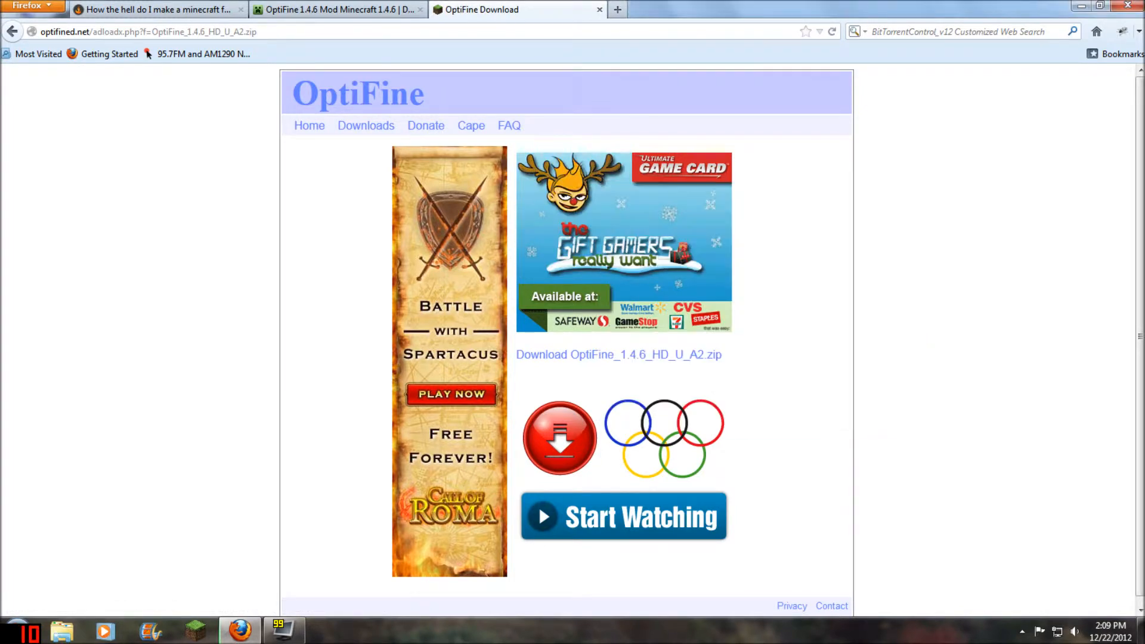
{"action": "left_click", "coordinate": [617, 354]}
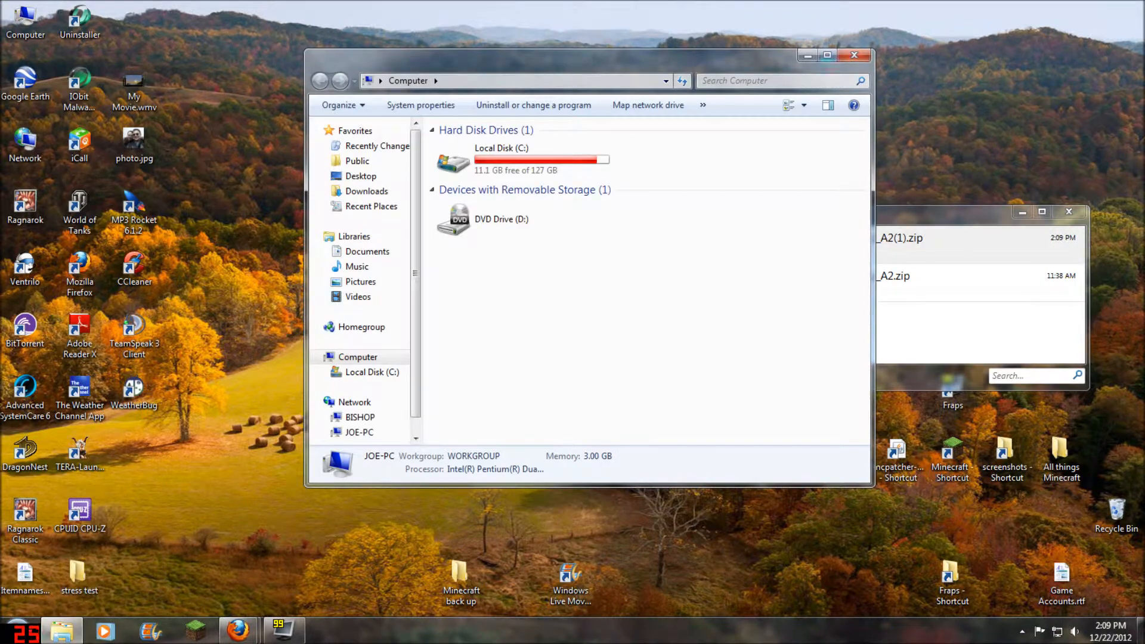
Step: Close the Computer window and search the Start menu for %appdata%
{"action": "left_click", "coordinate": [852, 56]}
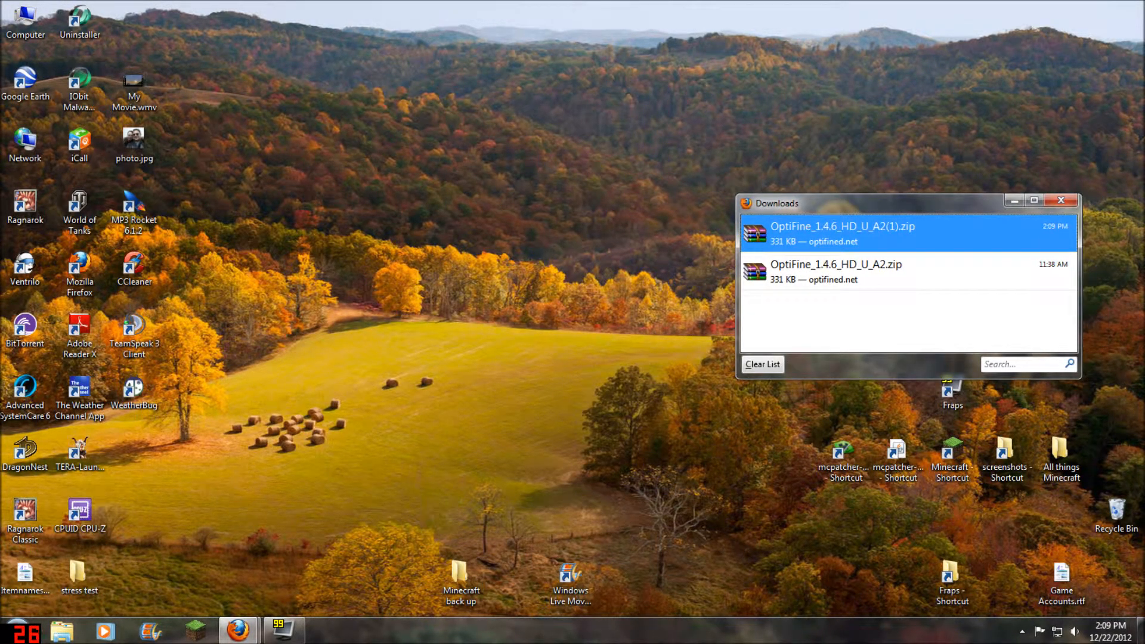
{"action": "left_click", "coordinate": [12, 629]}
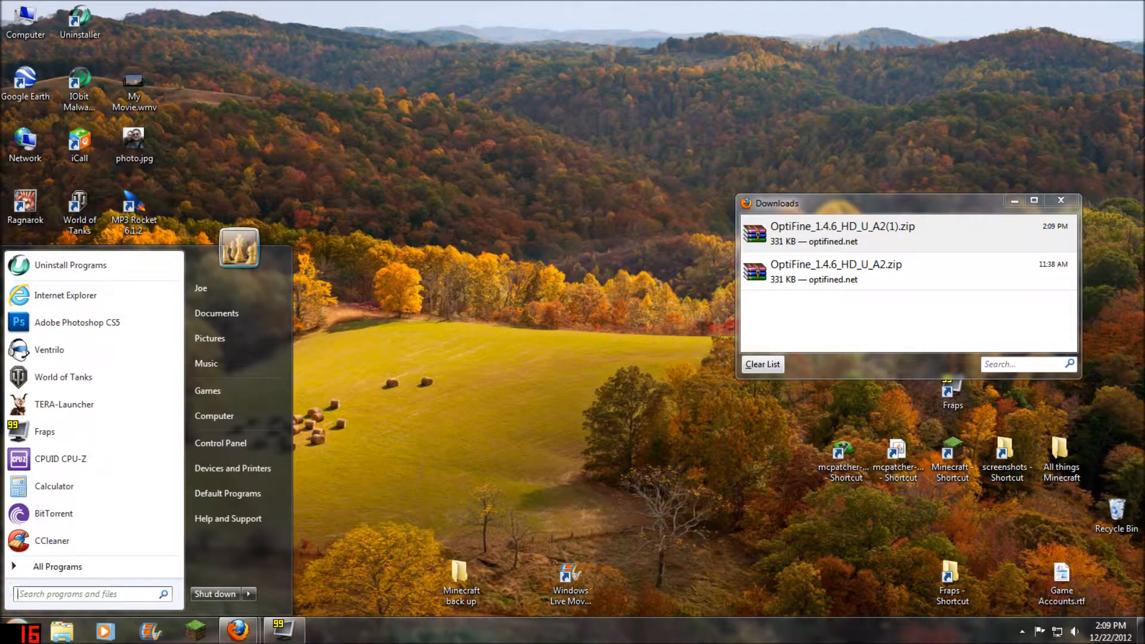
{"action": "type", "text": "%"}
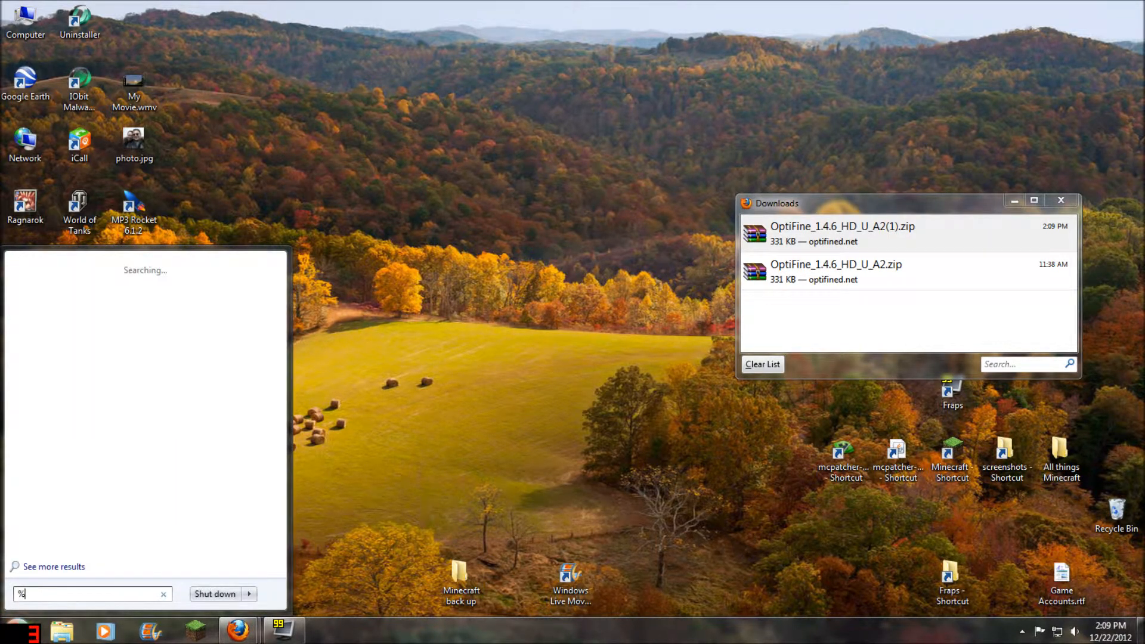
{"action": "type", "text": "appdata"}
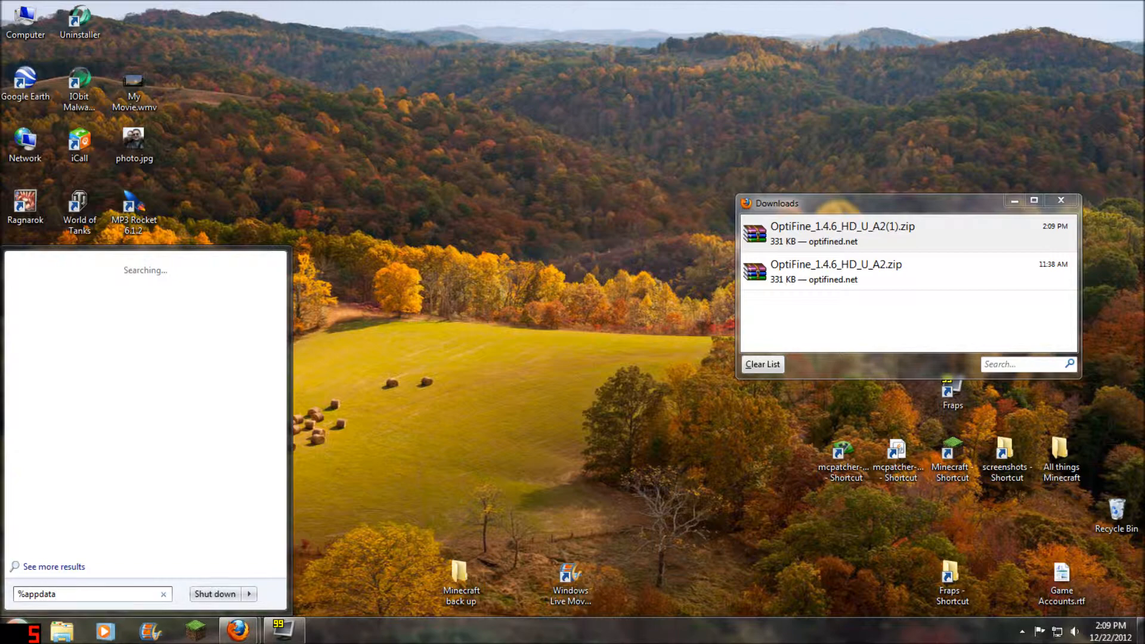
{"action": "type", "text": "%"}
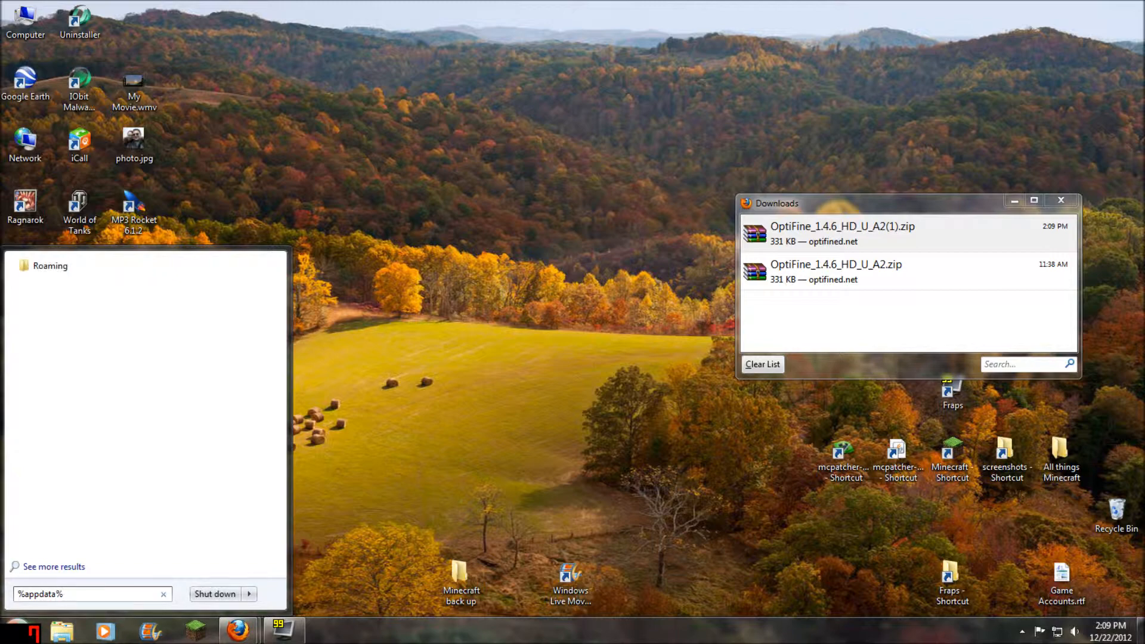
Step: Delete the bin folder inside Roaming\.minecraft, confirming the move to the Recycle Bin
{"action": "left_click", "coordinate": [50, 265]}
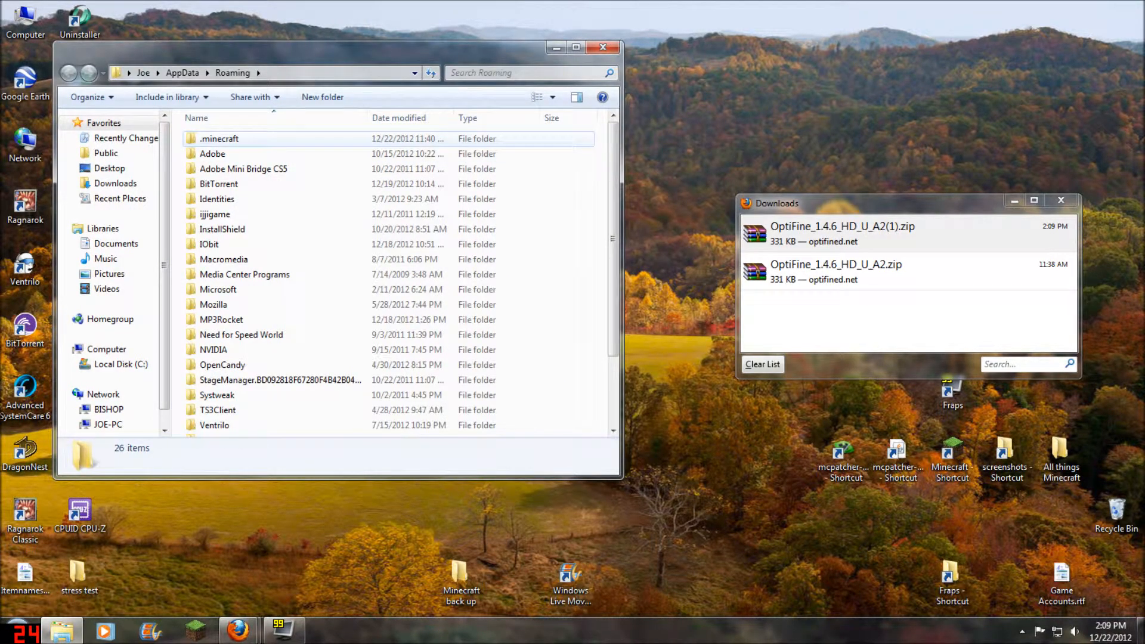
{"action": "double_click", "coordinate": [220, 138]}
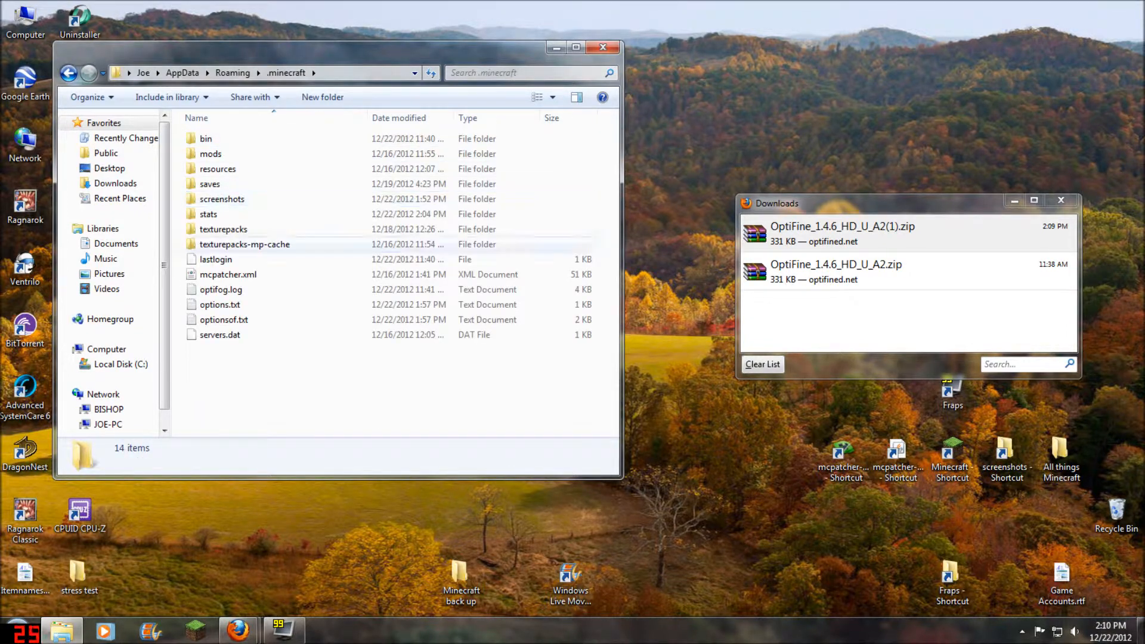
{"action": "left_click", "coordinate": [206, 139]}
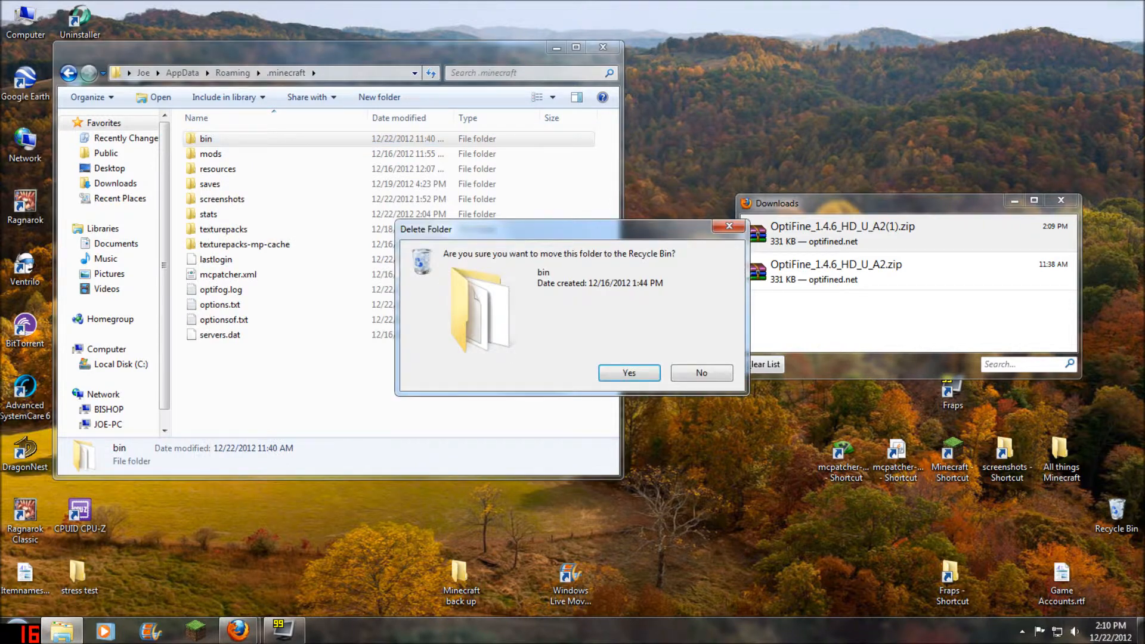
{"action": "left_click", "coordinate": [626, 372]}
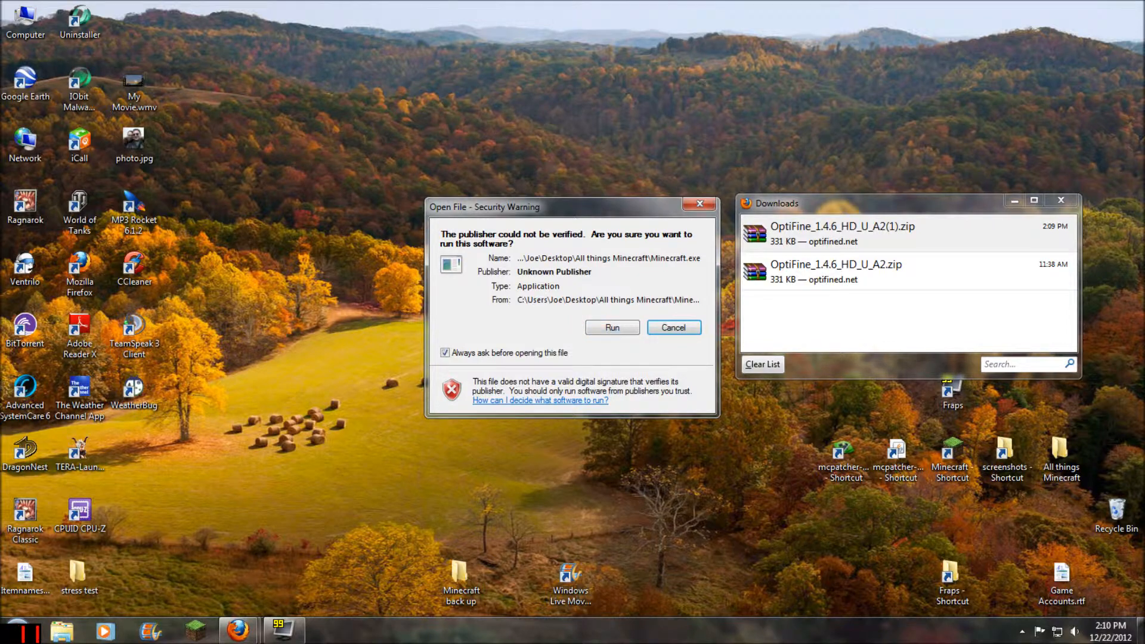
Step: Run Minecraft.exe, log in to let it update to 1.4.6, then quit from the title screen
{"action": "left_click", "coordinate": [610, 327]}
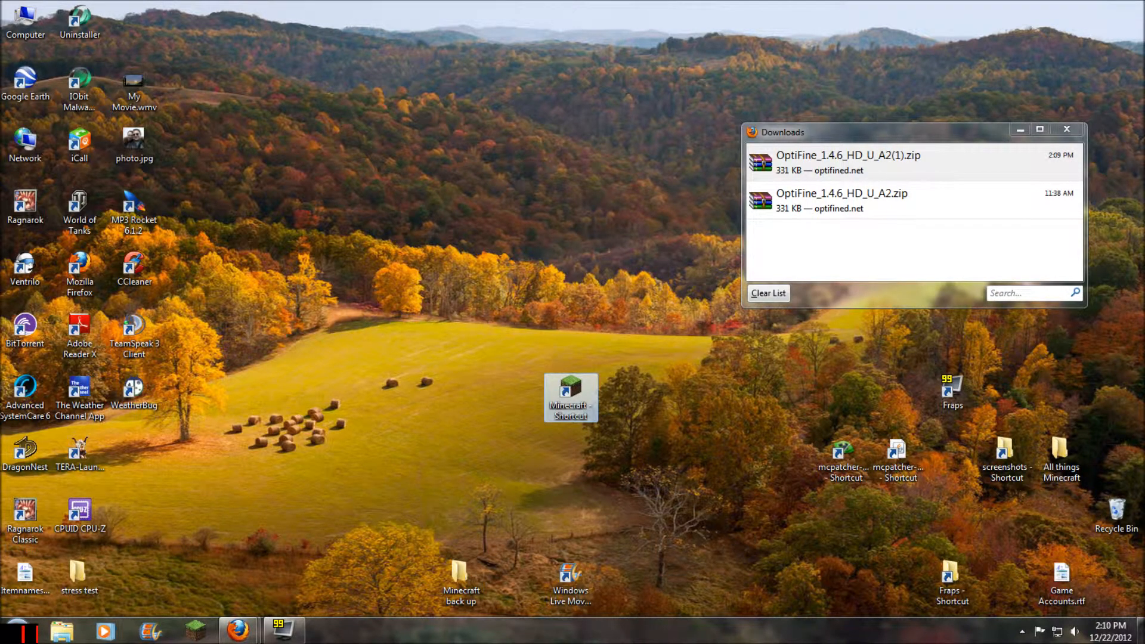
{"action": "double_click", "coordinate": [569, 396]}
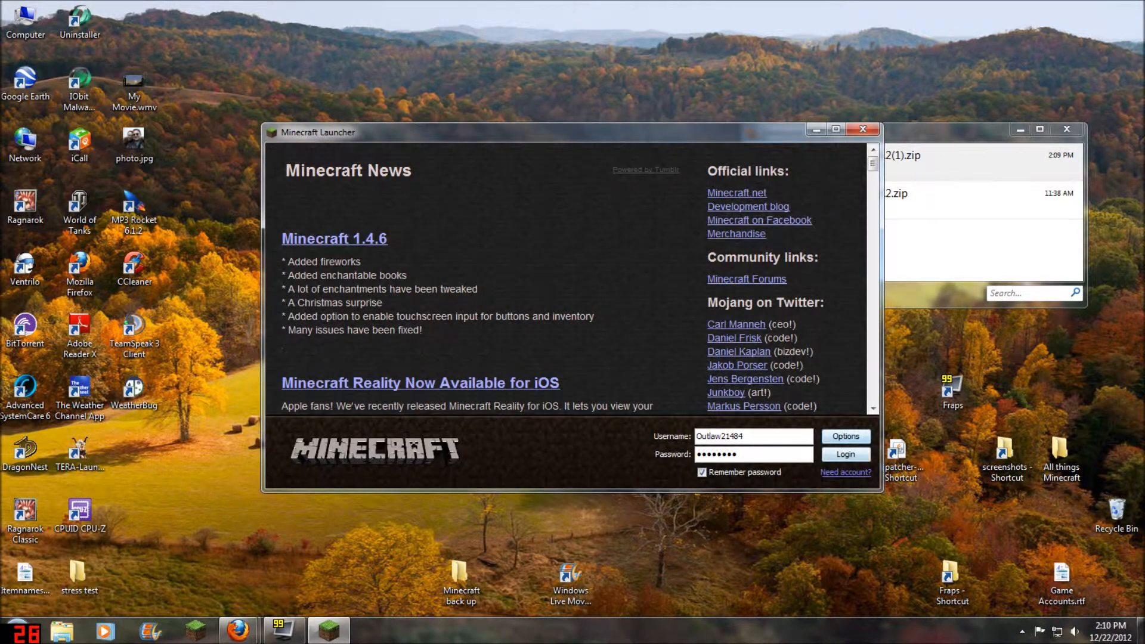
{"action": "left_click", "coordinate": [844, 453]}
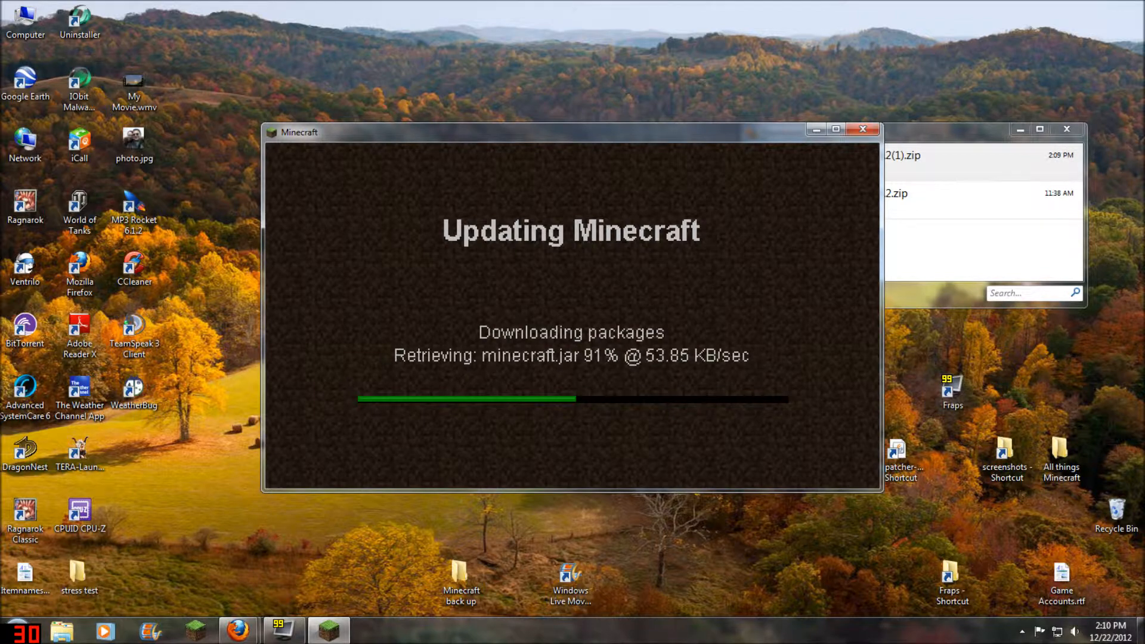
{"action": "mouse_move", "coordinate": [236, 628]}
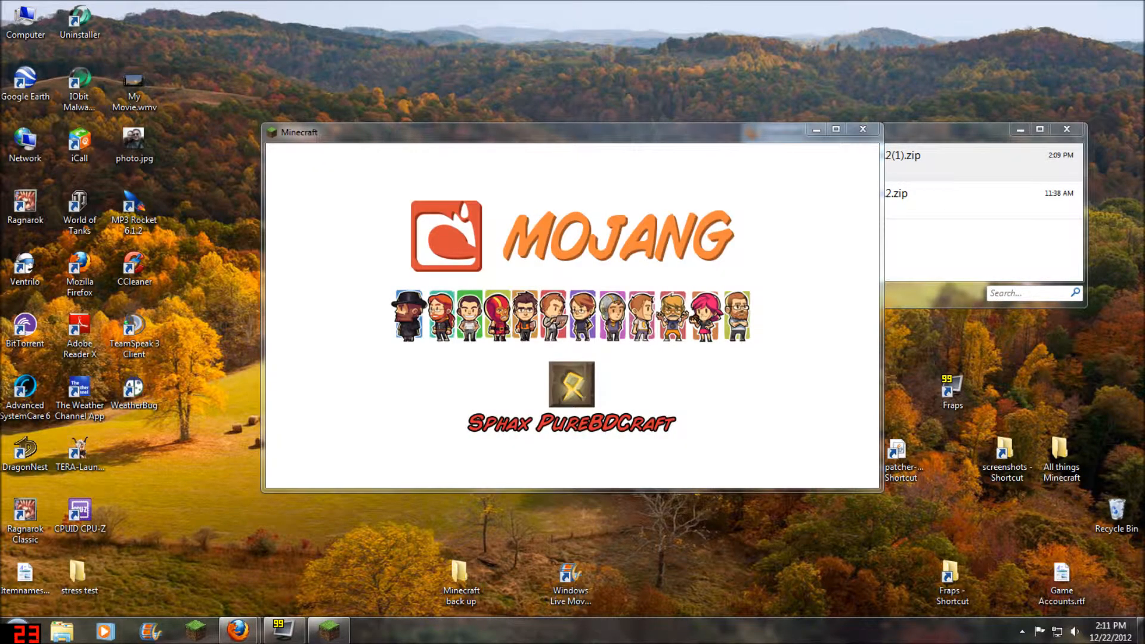
{"action": "mouse_move", "coordinate": [862, 129]}
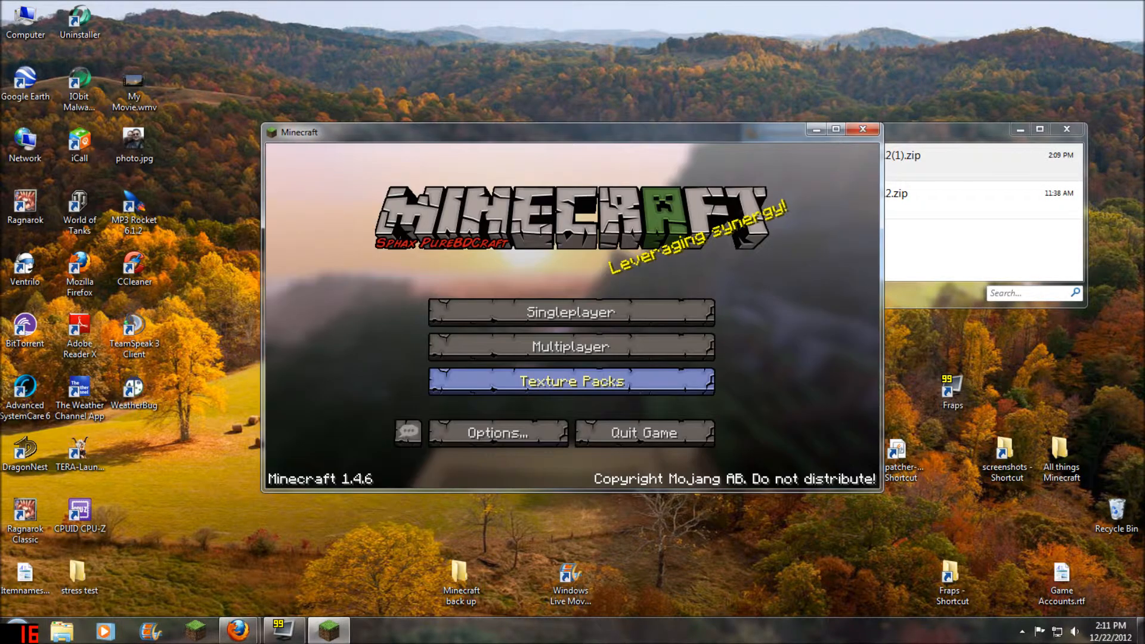
{"action": "left_click", "coordinate": [862, 129]}
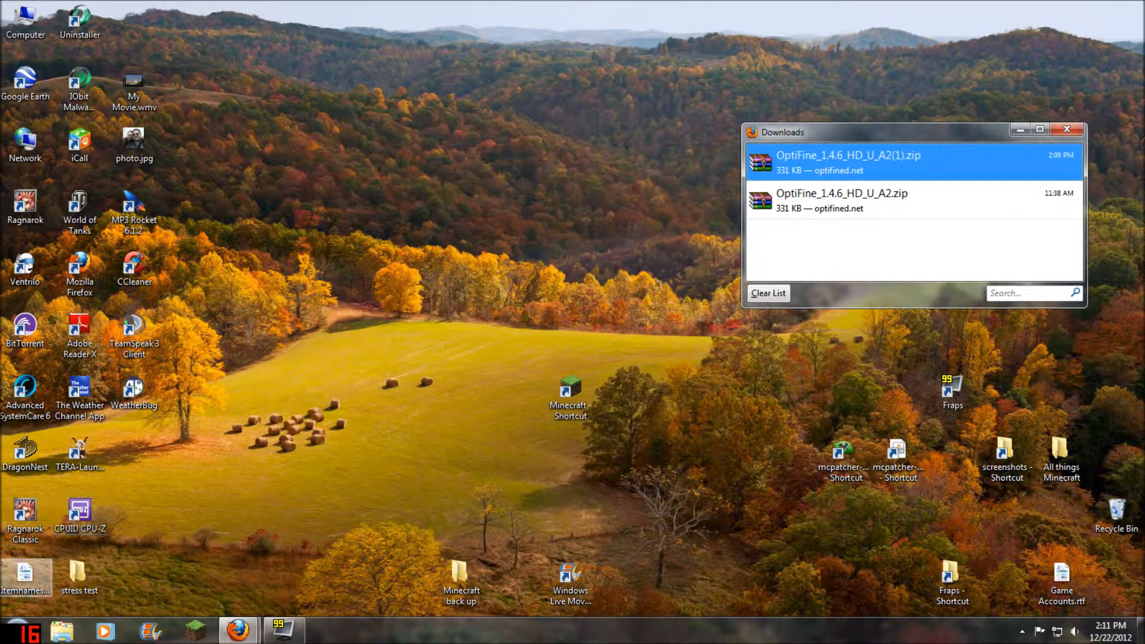
Step: Search the Start menu for %appdata% again to reach the .minecraft folder
{"action": "left_click", "coordinate": [15, 629]}
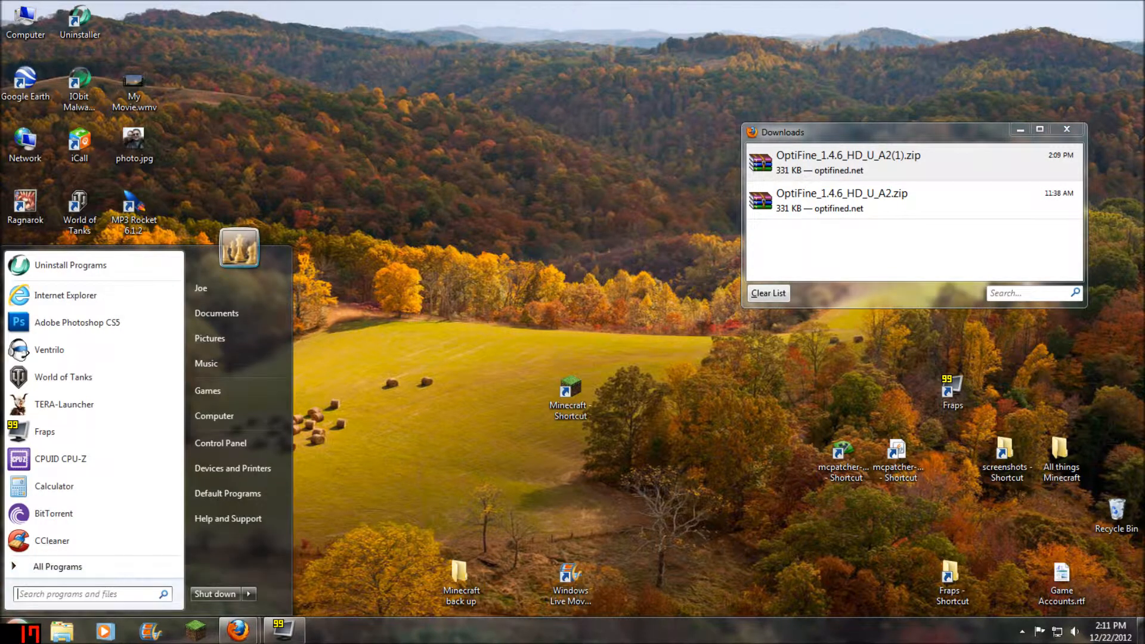
{"action": "type", "text": "%"}
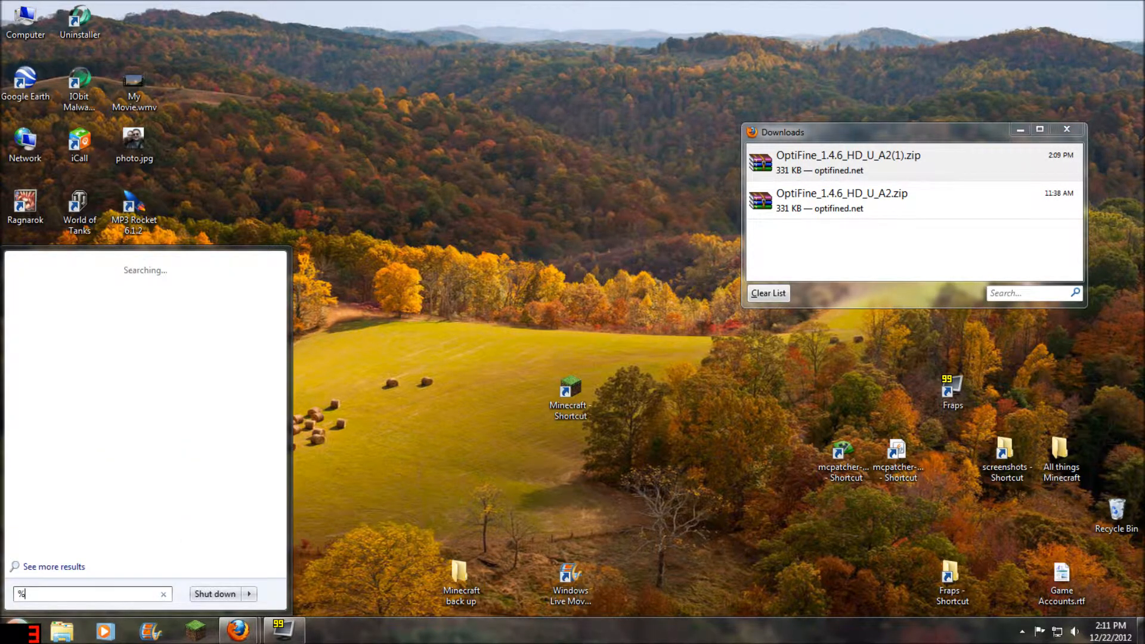
{"action": "type", "text": "appdat"}
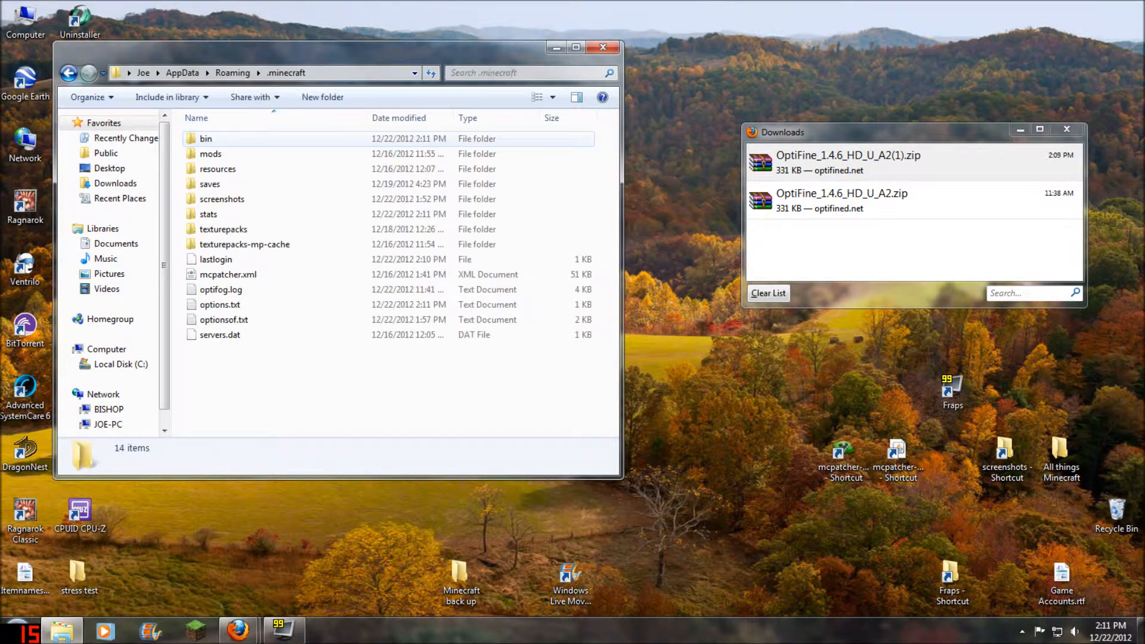
Step: Open bin\minecraft.jar with WinRAR archiver via its right-click menu
{"action": "double_click", "coordinate": [206, 138]}
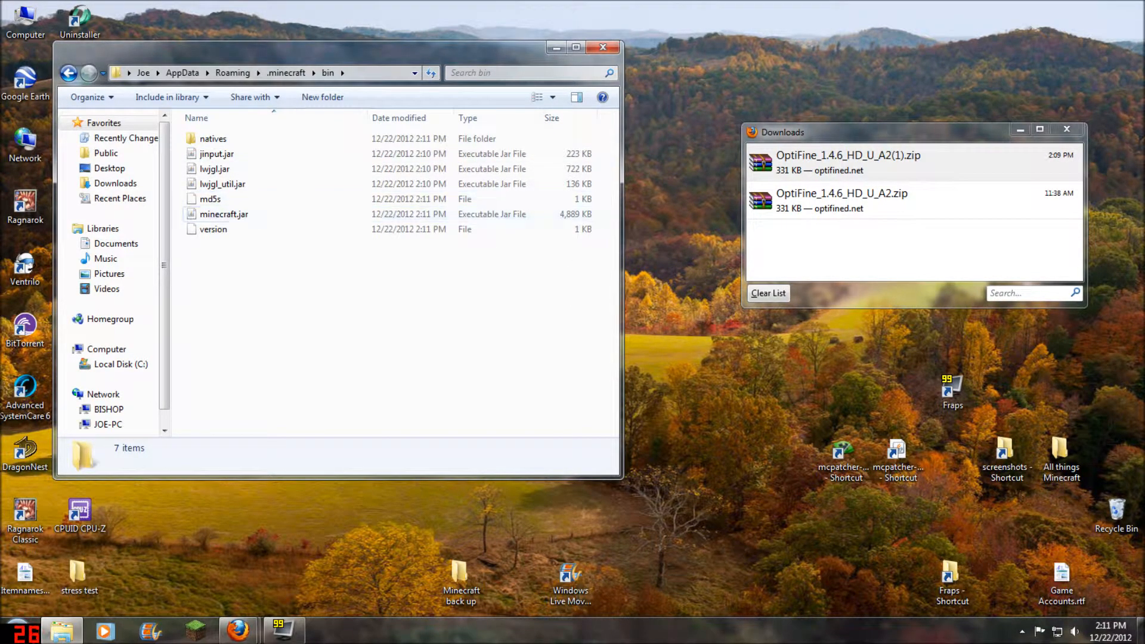
{"action": "mouse_move", "coordinate": [224, 214]}
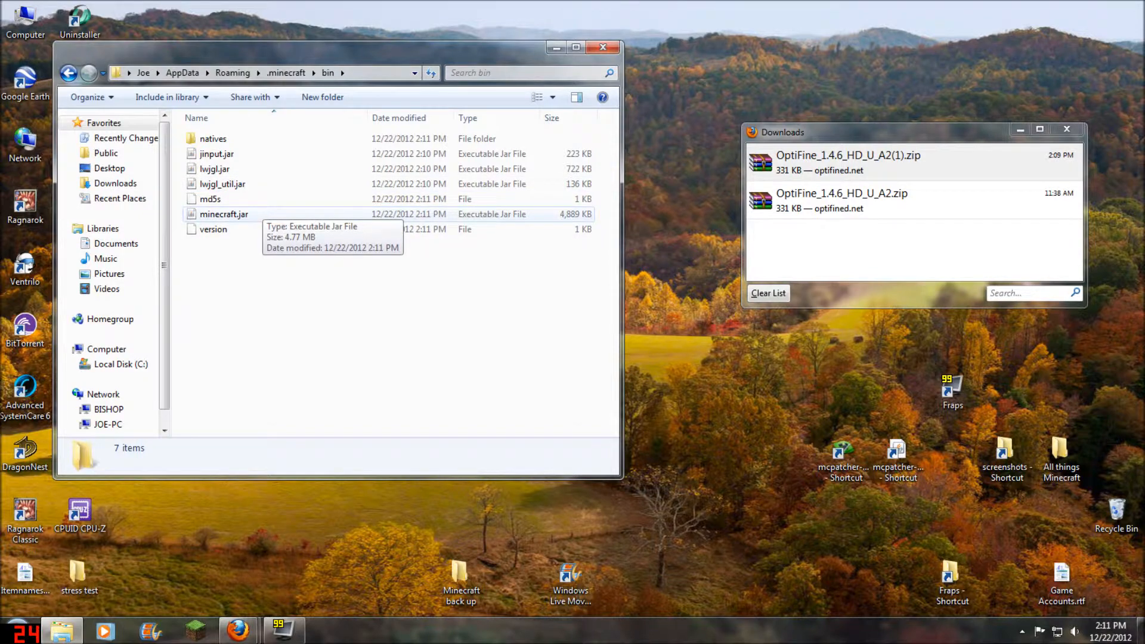
{"action": "right_click", "coordinate": [224, 214]}
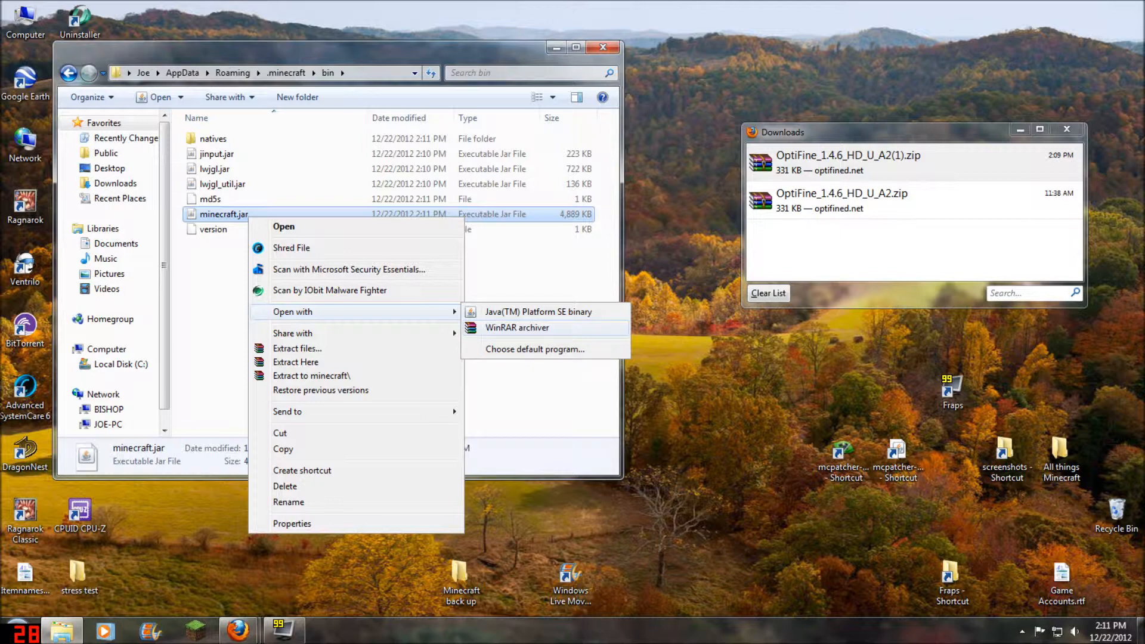
{"action": "left_click", "coordinate": [516, 326]}
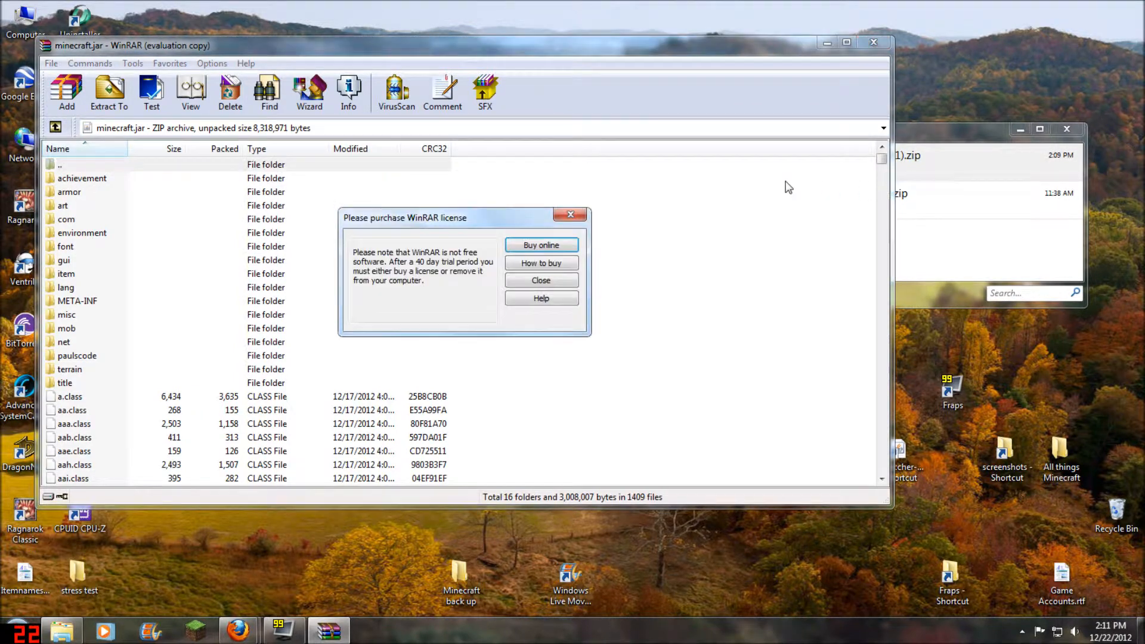
Step: Dismiss the license reminder and delete the META-INF folder from minecraft.jar
{"action": "left_click", "coordinate": [541, 280]}
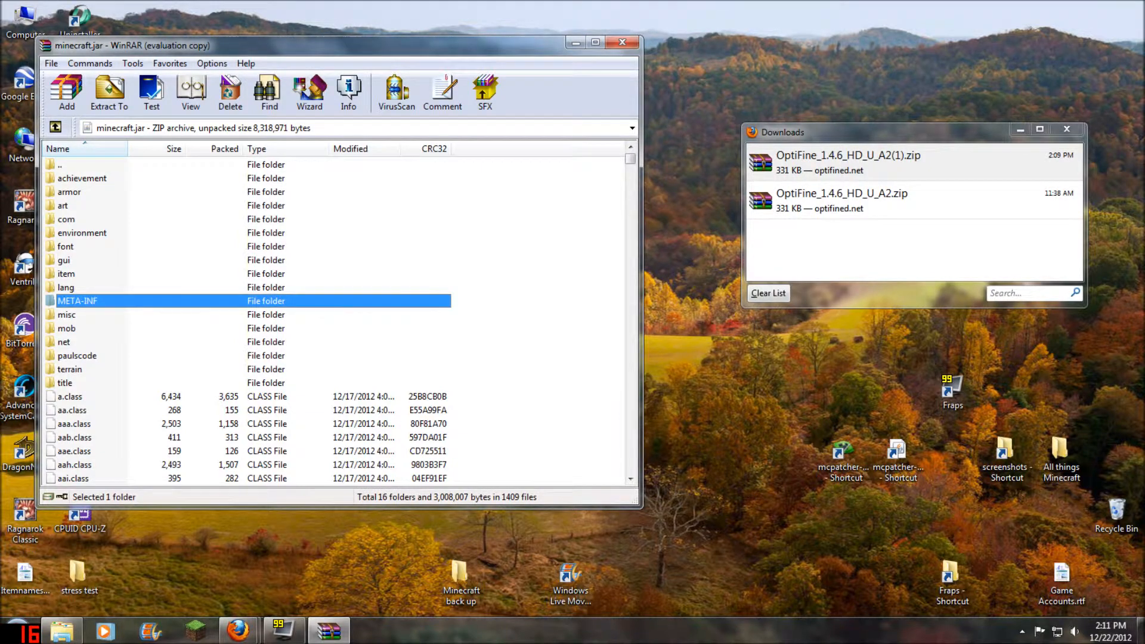
{"action": "left_click", "coordinate": [229, 93]}
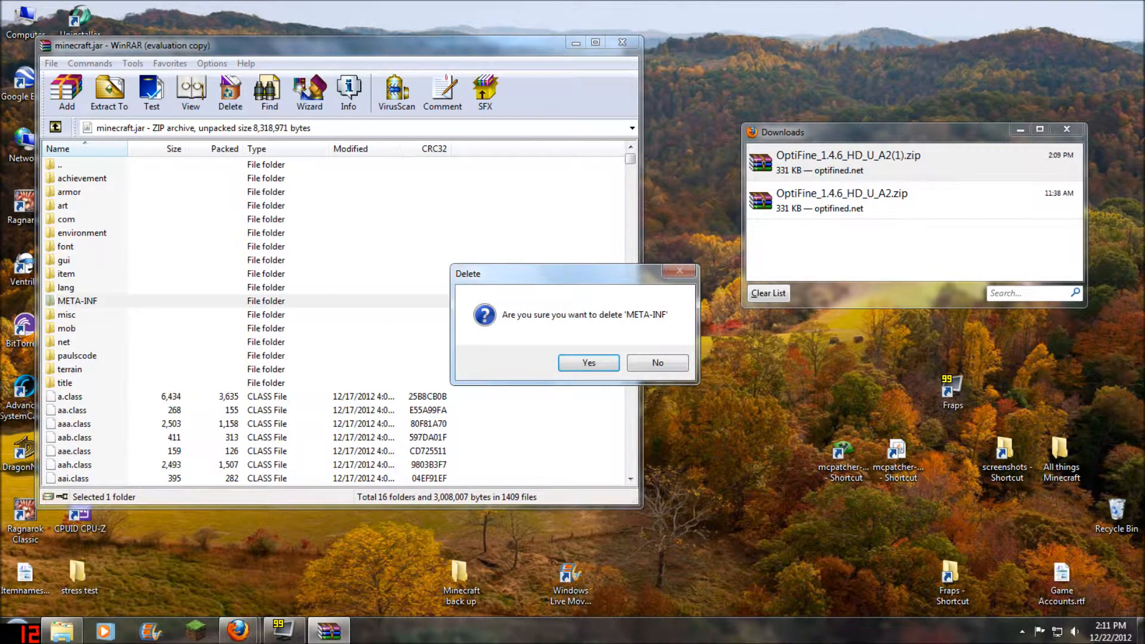
{"action": "left_click", "coordinate": [588, 362]}
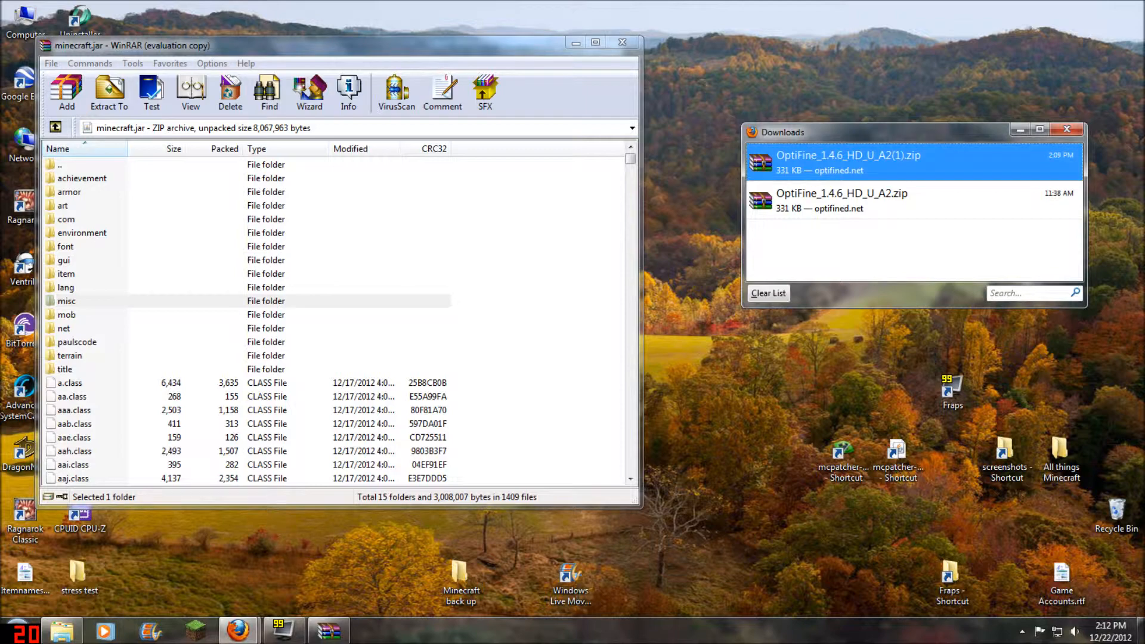
Step: Select all 69 files in the OptiFine 1.4.6 HD zip and add them into minecraft.jar, confirming the dialog
{"action": "double_click", "coordinate": [847, 155]}
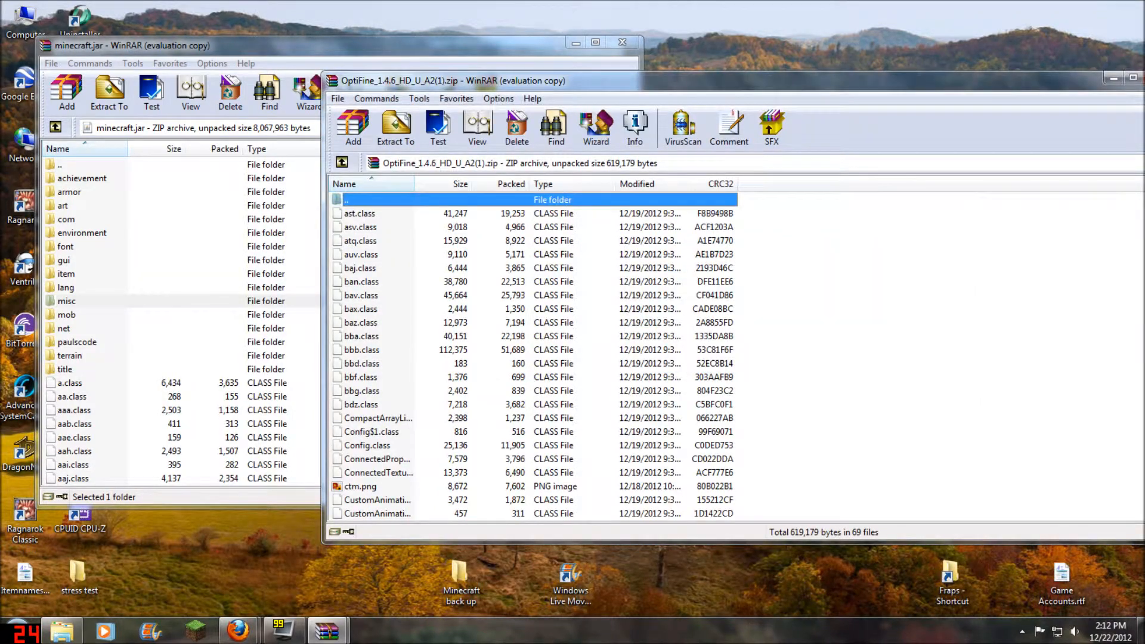
{"action": "left_click", "coordinate": [359, 213]}
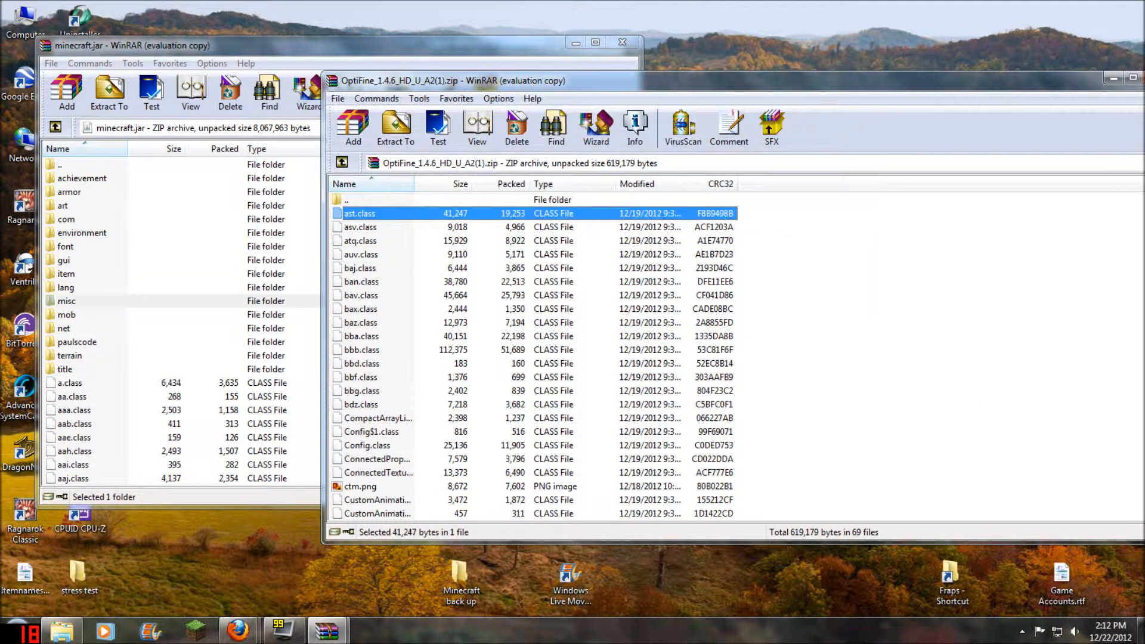
{"action": "scroll", "scroll_direction": "down", "scroll_amount": 3}
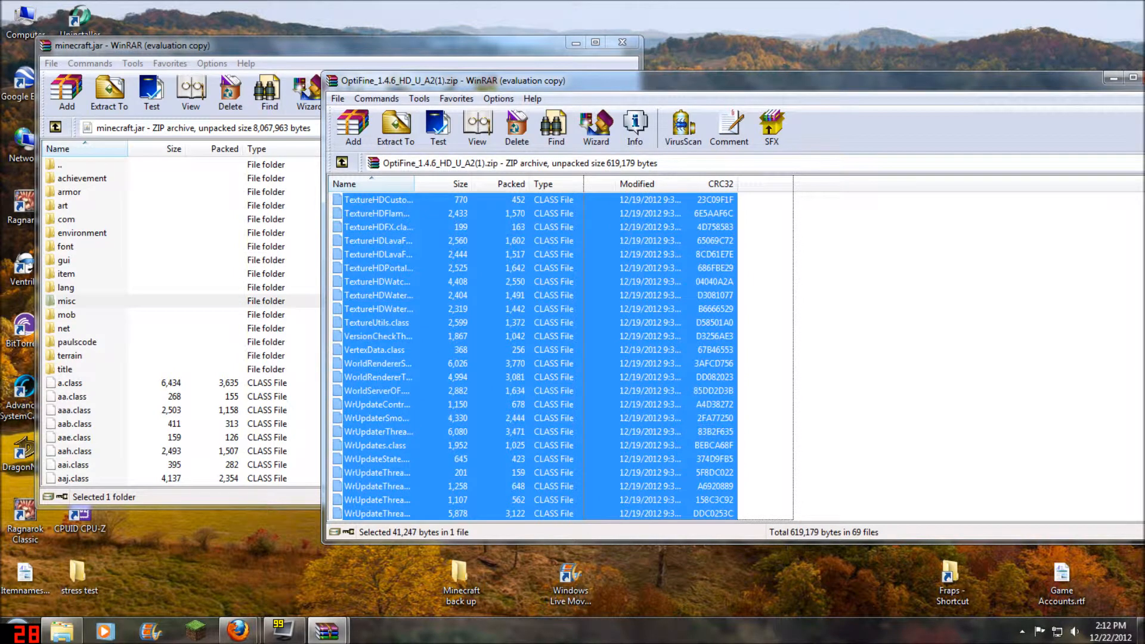
{"action": "key", "text": "ctrl+a"}
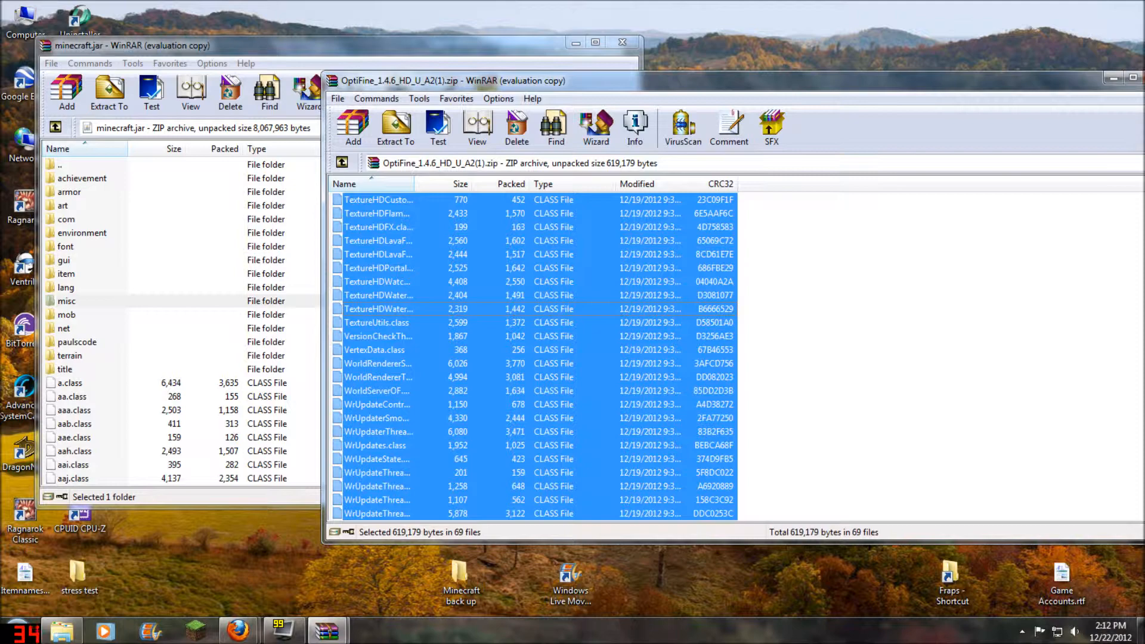
{"action": "left_click", "coordinate": [66, 93]}
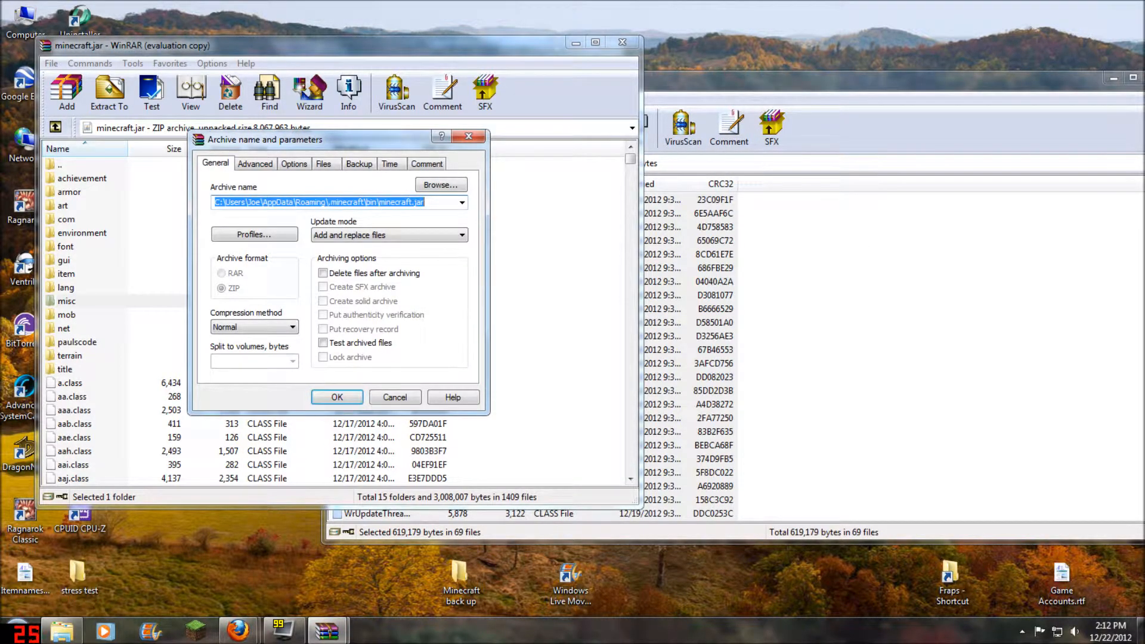
{"action": "left_click", "coordinate": [336, 395]}
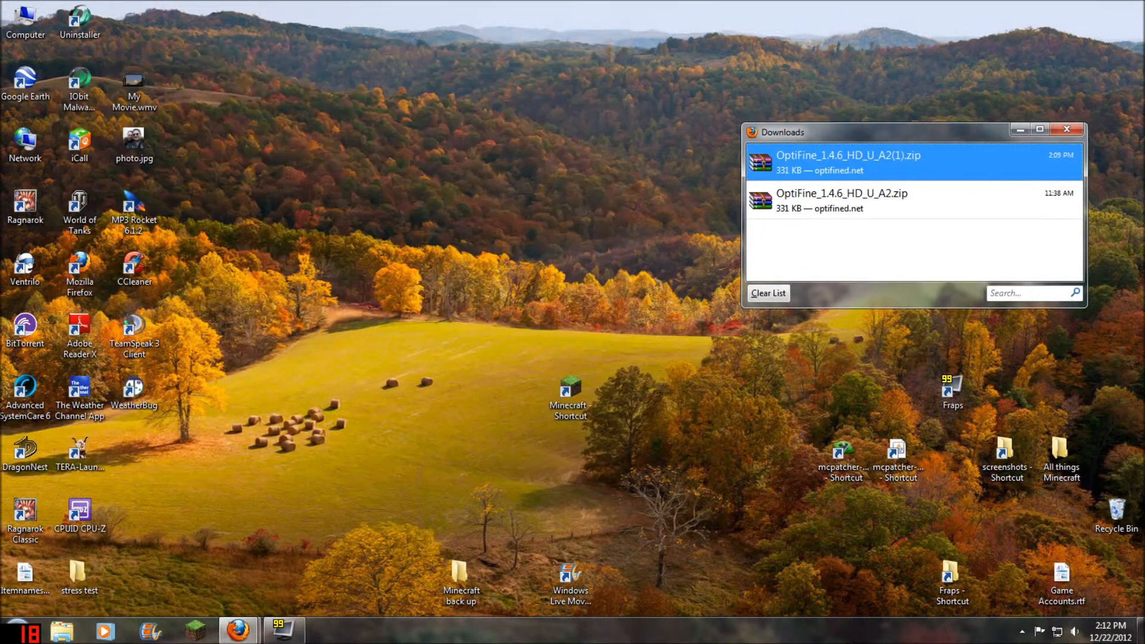
Step: Close the Firefox Downloads window and start the Minecraft launcher from its desktop shortcut
{"action": "left_click", "coordinate": [1066, 129]}
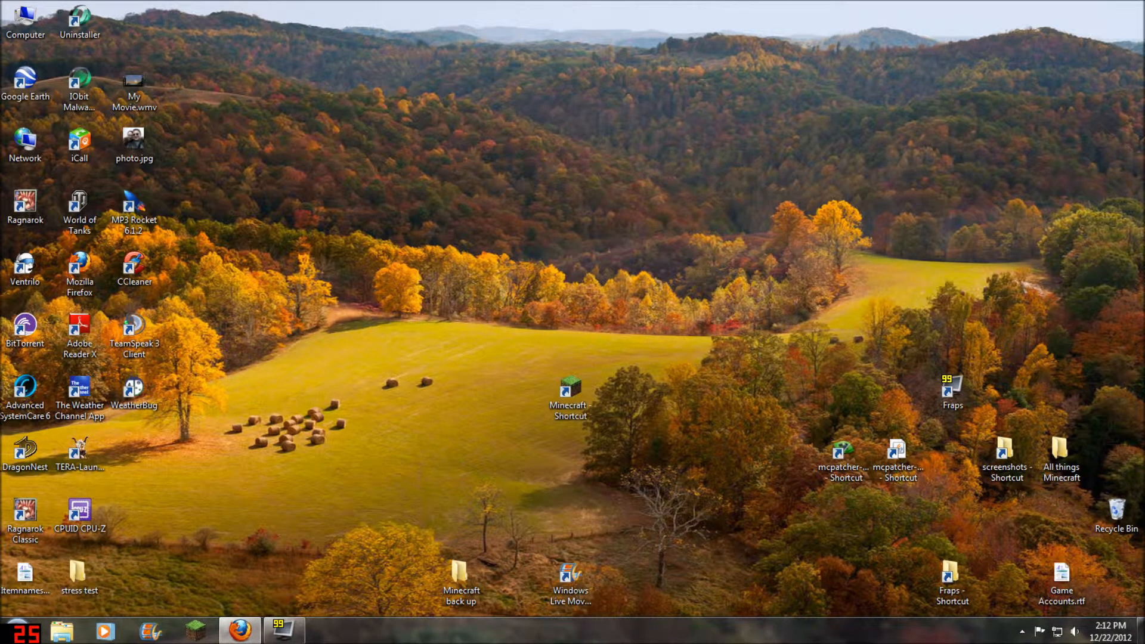
{"action": "double_click", "coordinate": [1059, 453]}
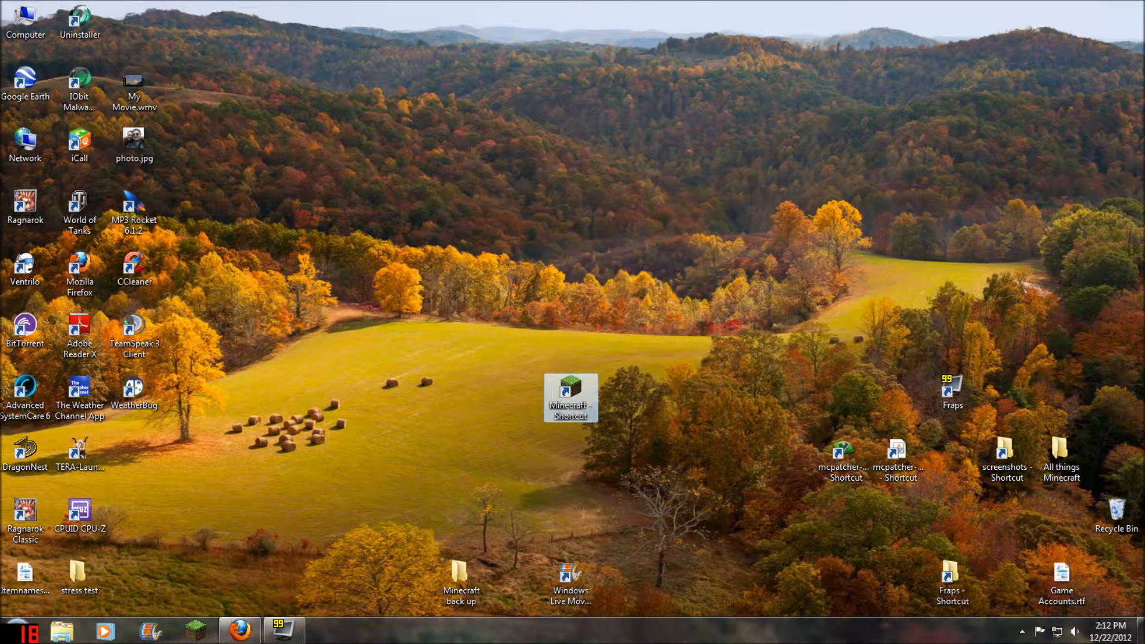
{"action": "double_click", "coordinate": [569, 396]}
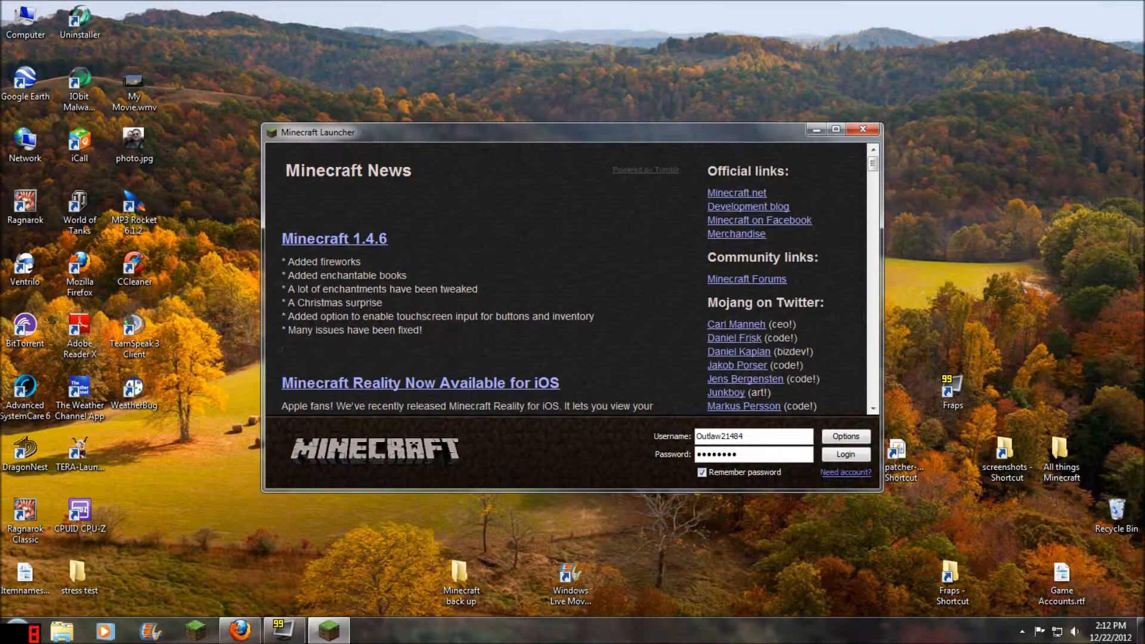
Step: Log in to load the patched Minecraft 1.4.6 title screen, briefly checking the multiplayer list
{"action": "left_click", "coordinate": [844, 454]}
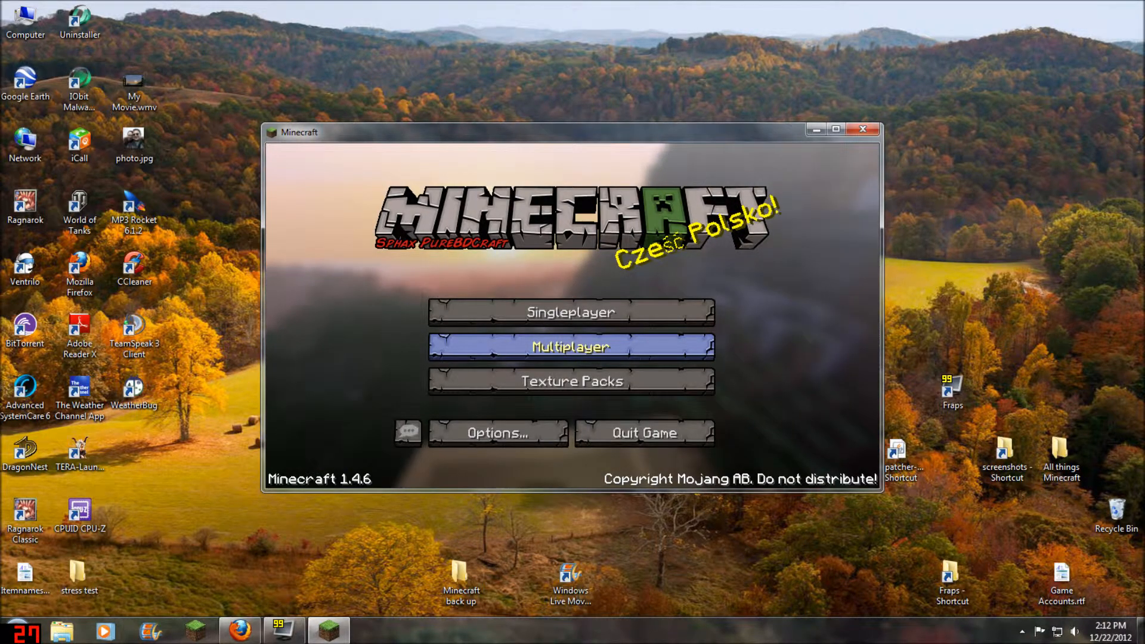
{"action": "left_click", "coordinate": [570, 345]}
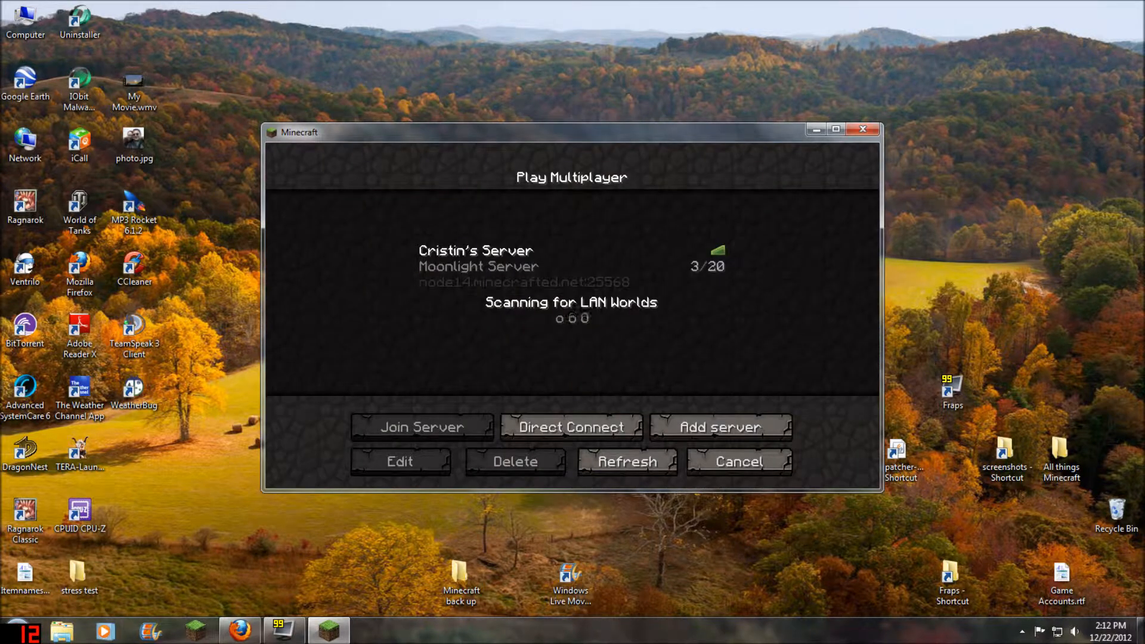
{"action": "left_click", "coordinate": [736, 460]}
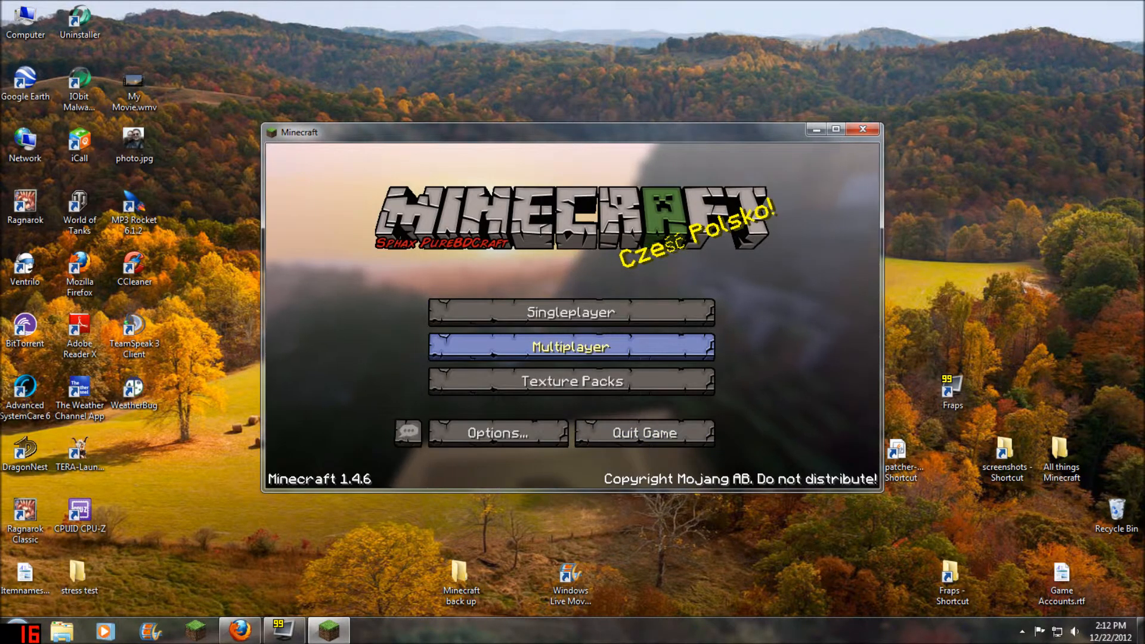
{"action": "mouse_move", "coordinate": [570, 381]}
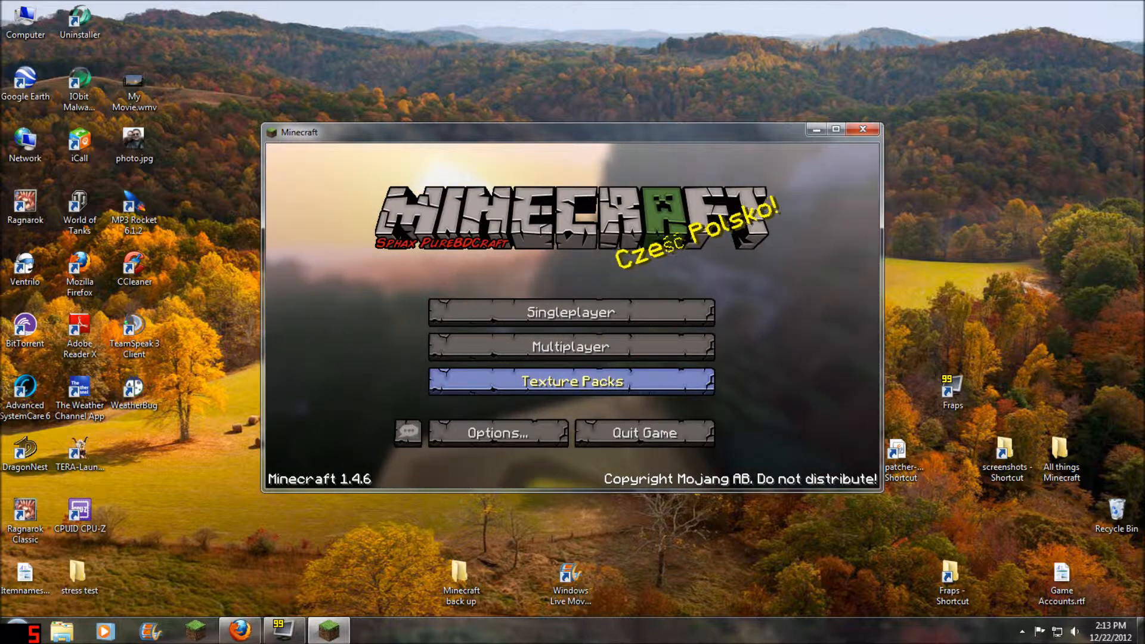
Step: View the texture pack list with Sphax PureBDCraft selected, show its folder, then quit the game
{"action": "left_click", "coordinate": [571, 380]}
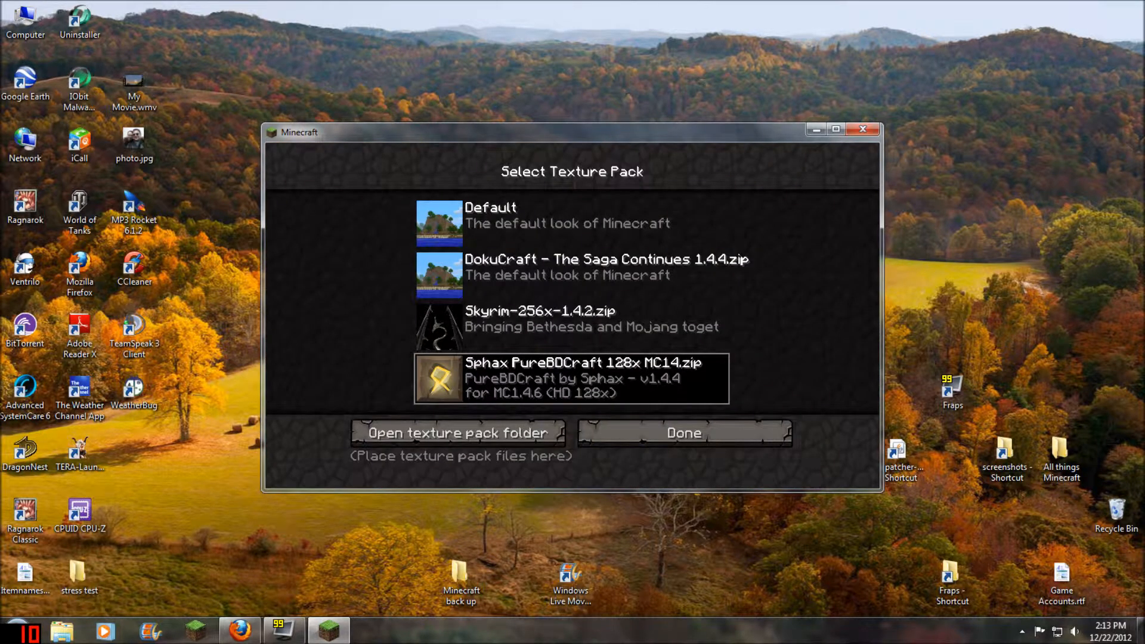
{"action": "mouse_move", "coordinate": [456, 431]}
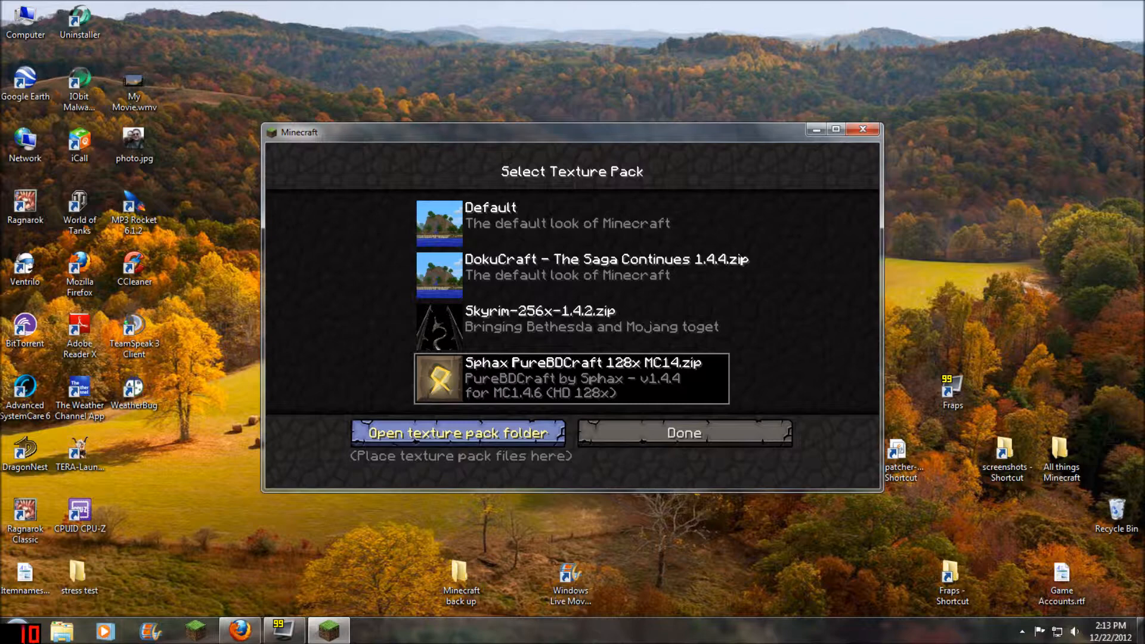
{"action": "left_click", "coordinate": [457, 431]}
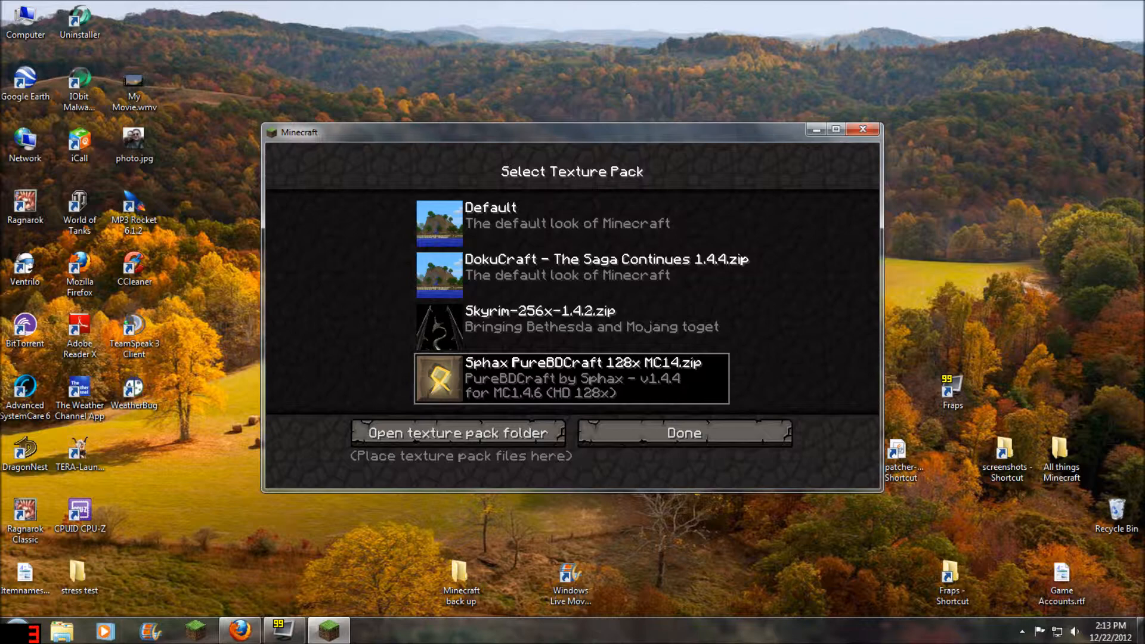
{"action": "left_click", "coordinate": [571, 327]}
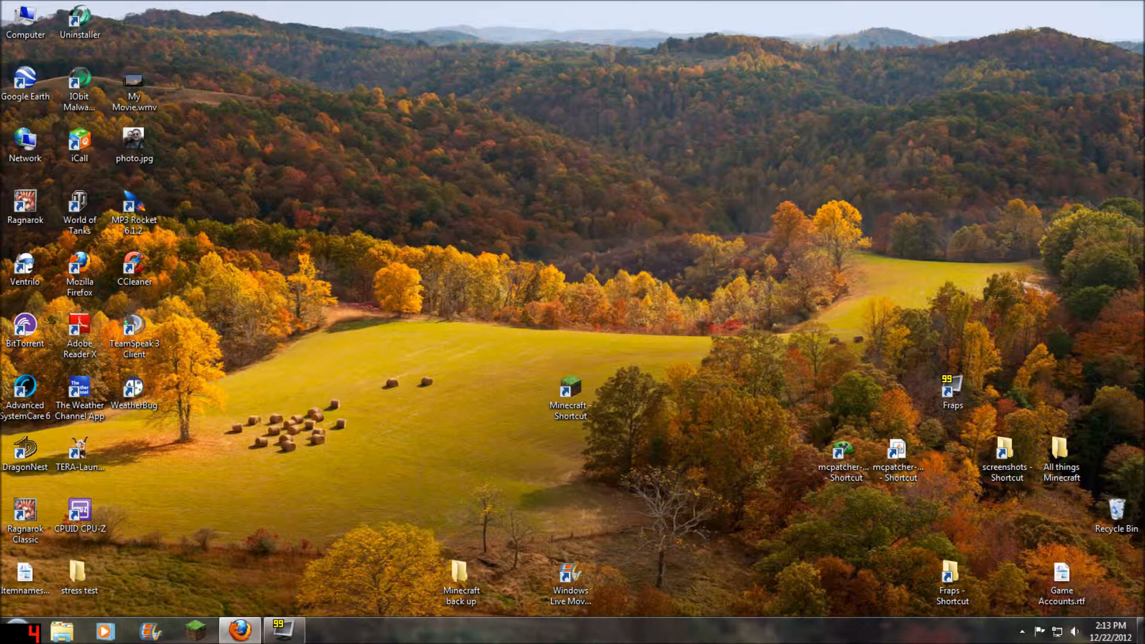
Step: Start Minecraft from the desktop shortcut, allowing the unverified executable to run
{"action": "double_click", "coordinate": [571, 390]}
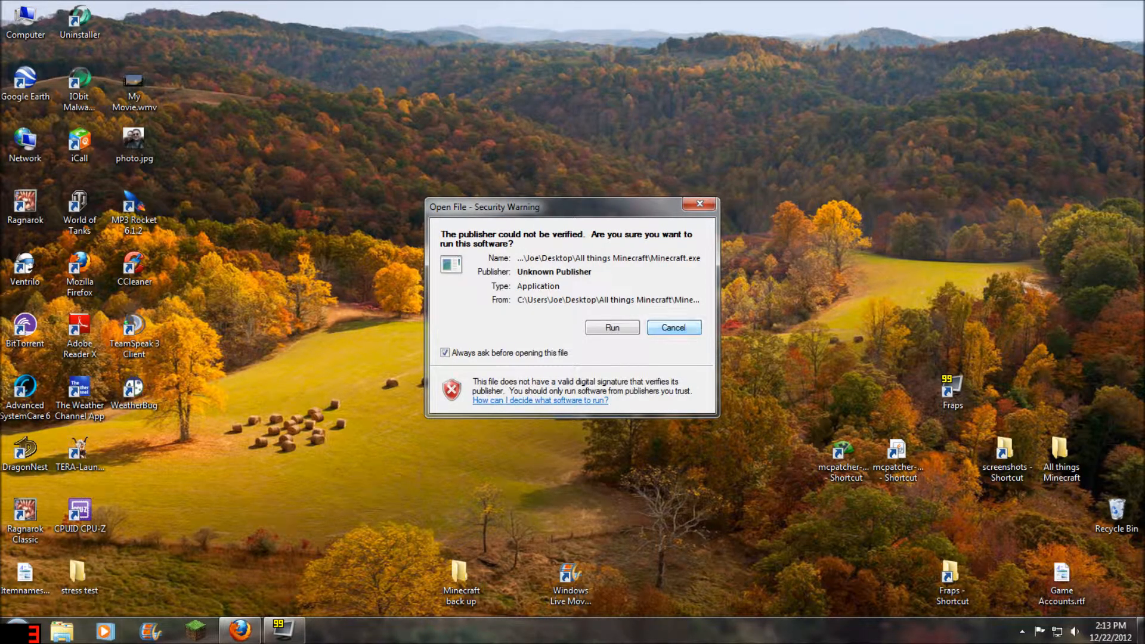
{"action": "left_click", "coordinate": [610, 327]}
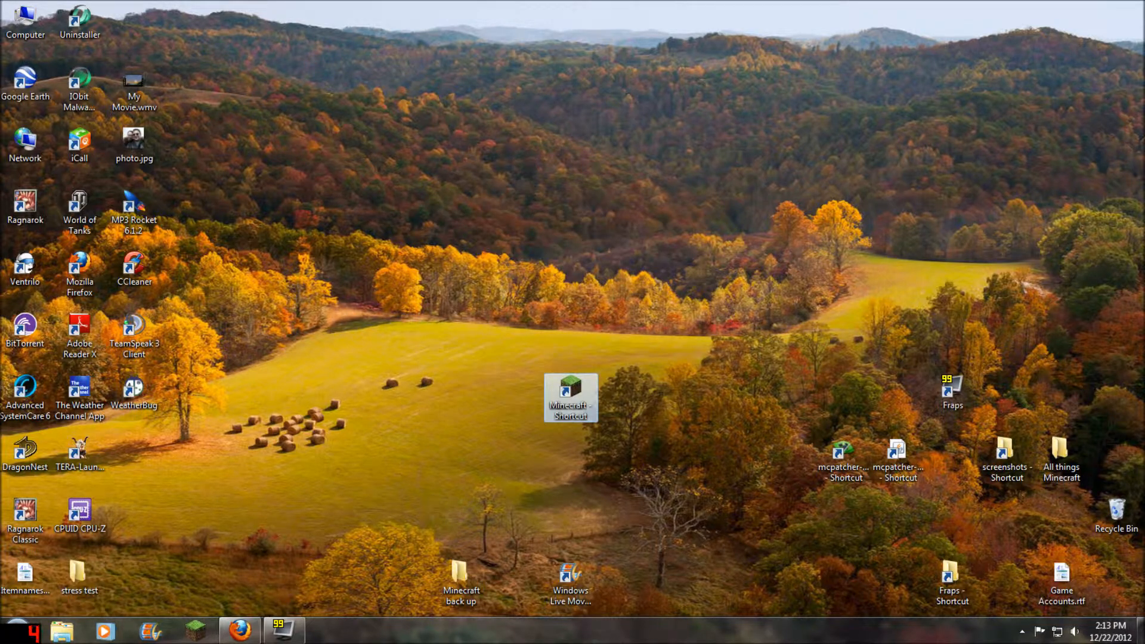
{"action": "double_click", "coordinate": [570, 397]}
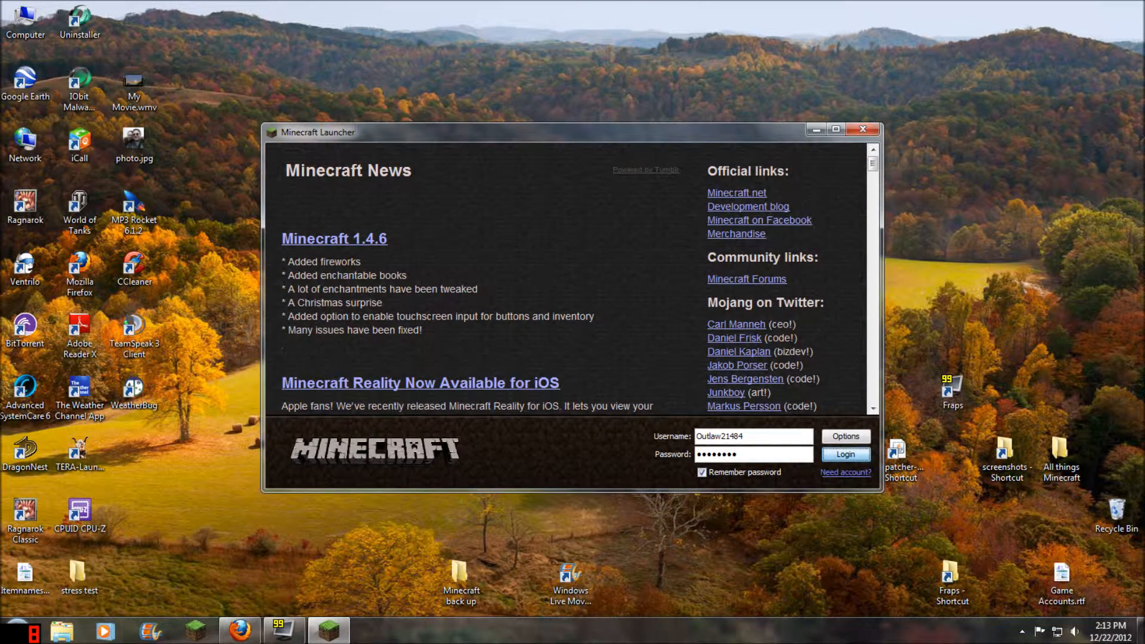
Step: Log in from the launcher so Minecraft loads full screen to its Sphax-textured title screen
{"action": "left_click", "coordinate": [844, 454]}
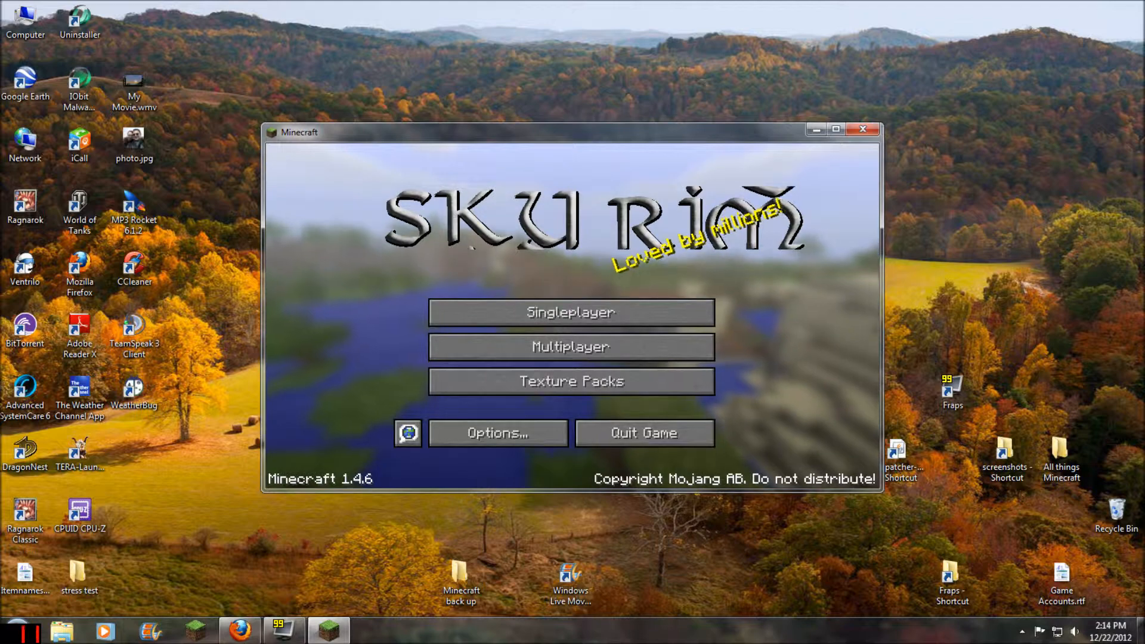
{"action": "mouse_move", "coordinate": [570, 380]}
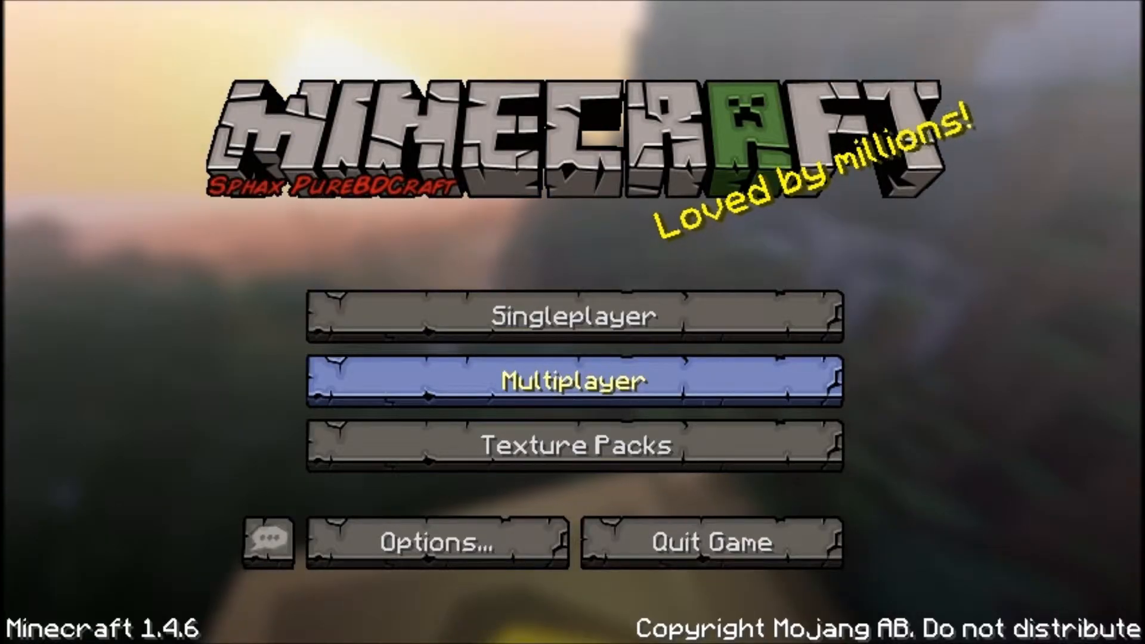
Step: Join Cristin's Moonlight Server from the multiplayer list and bring up the pause menu
{"action": "left_click", "coordinate": [574, 380]}
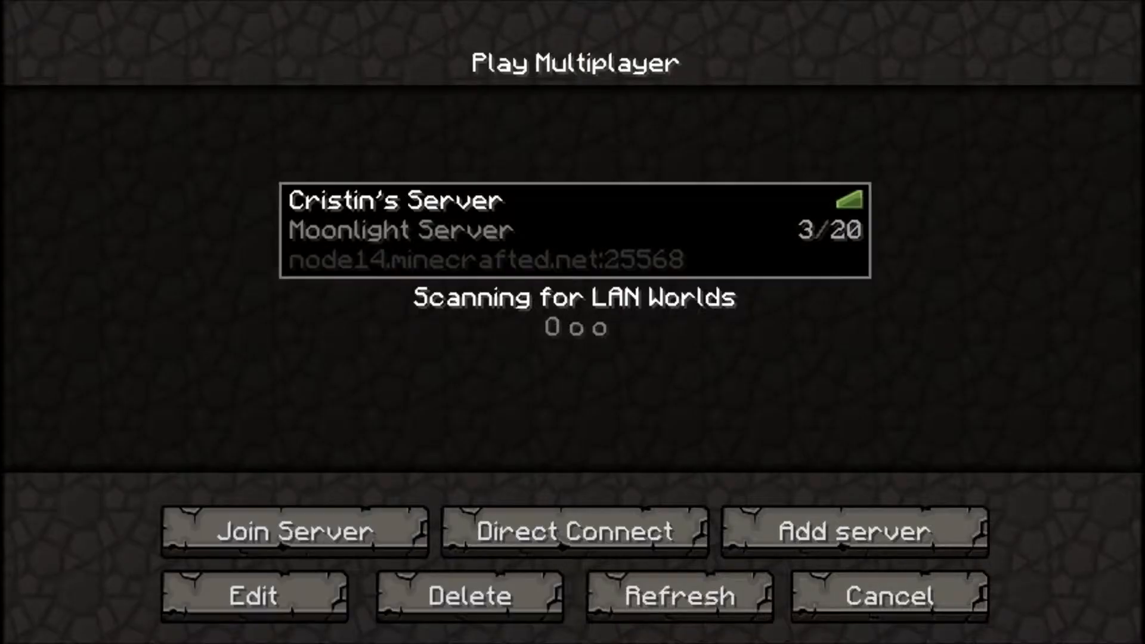
{"action": "left_click", "coordinate": [295, 532]}
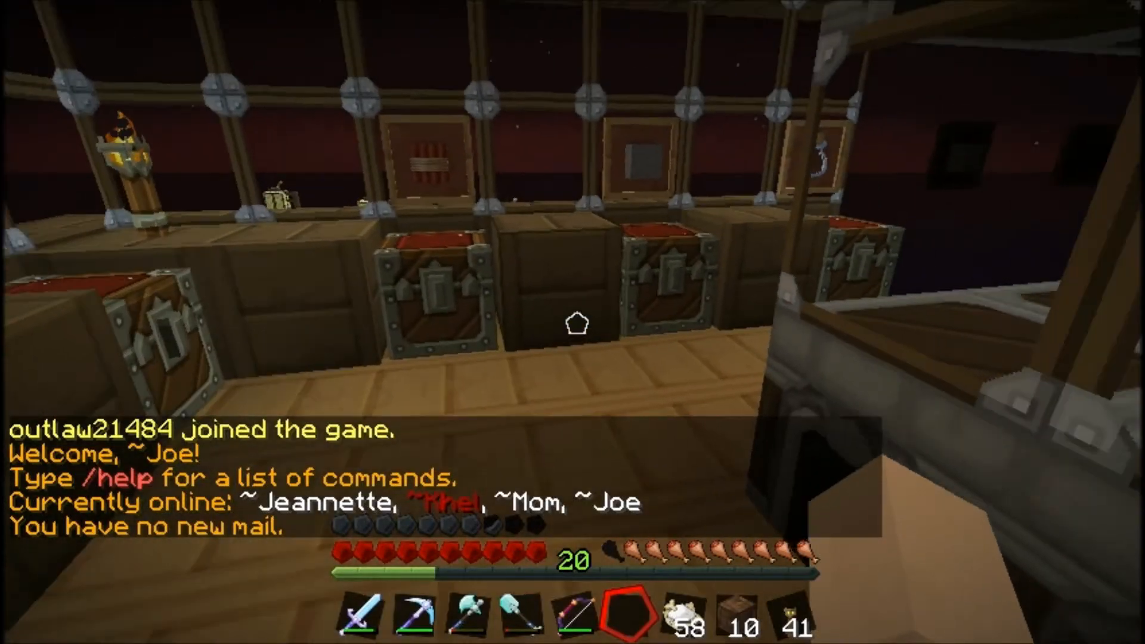
{"action": "mouse_move", "coordinate": [572, 322]}
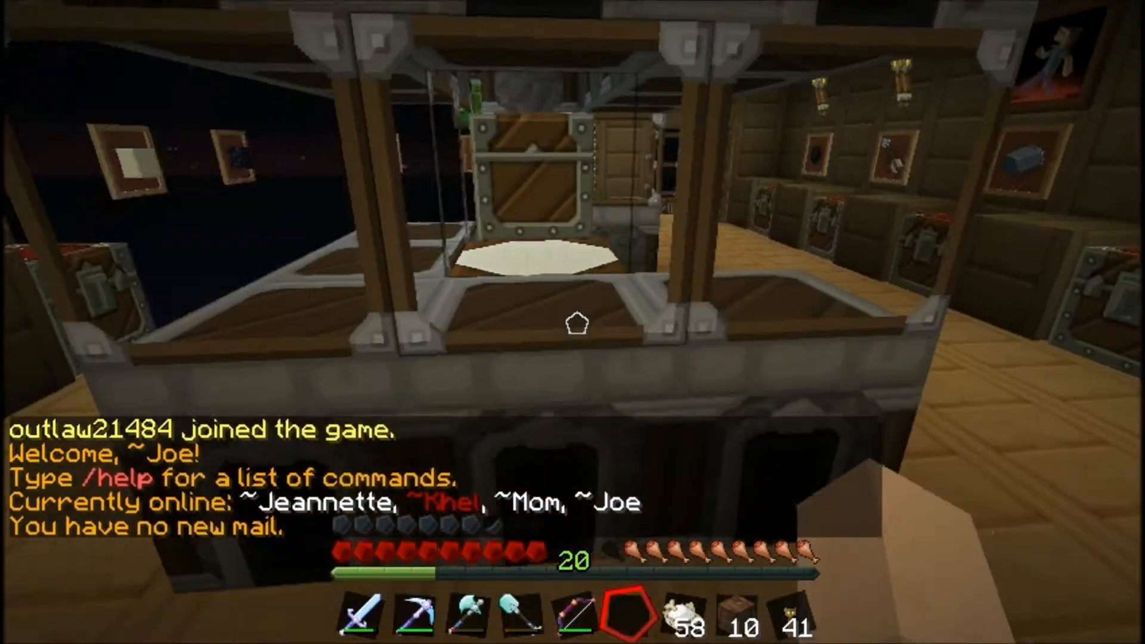
{"action": "key", "text": "Escape"}
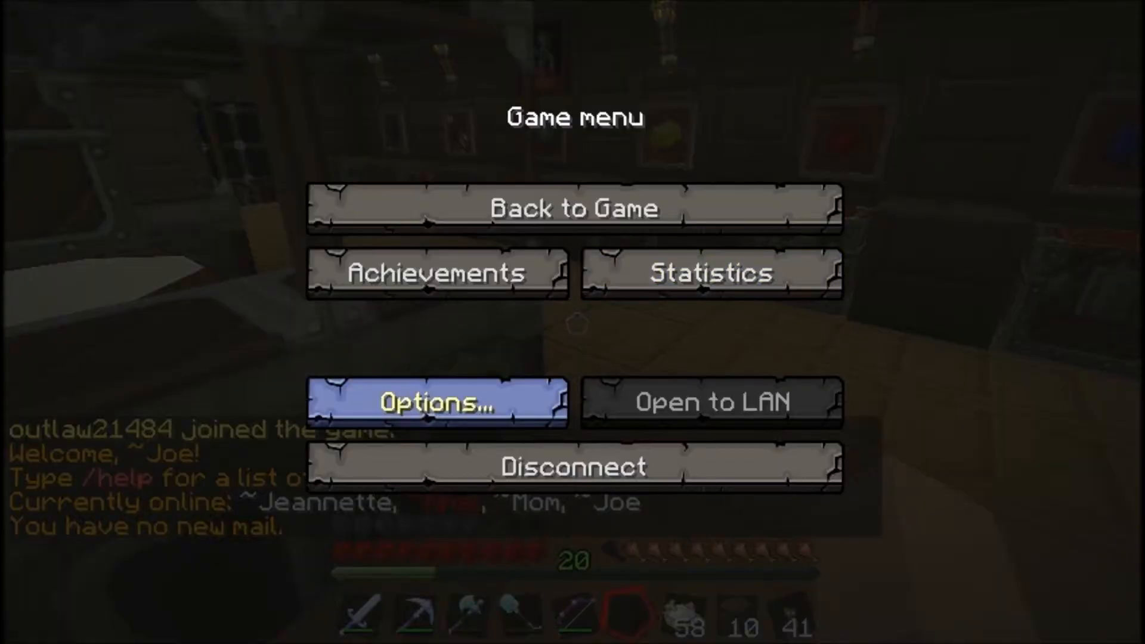
Step: Browse the OptiFine Video Settings showing Fancy graphics and MaxFPS, then return to Options
{"action": "left_click", "coordinate": [437, 401]}
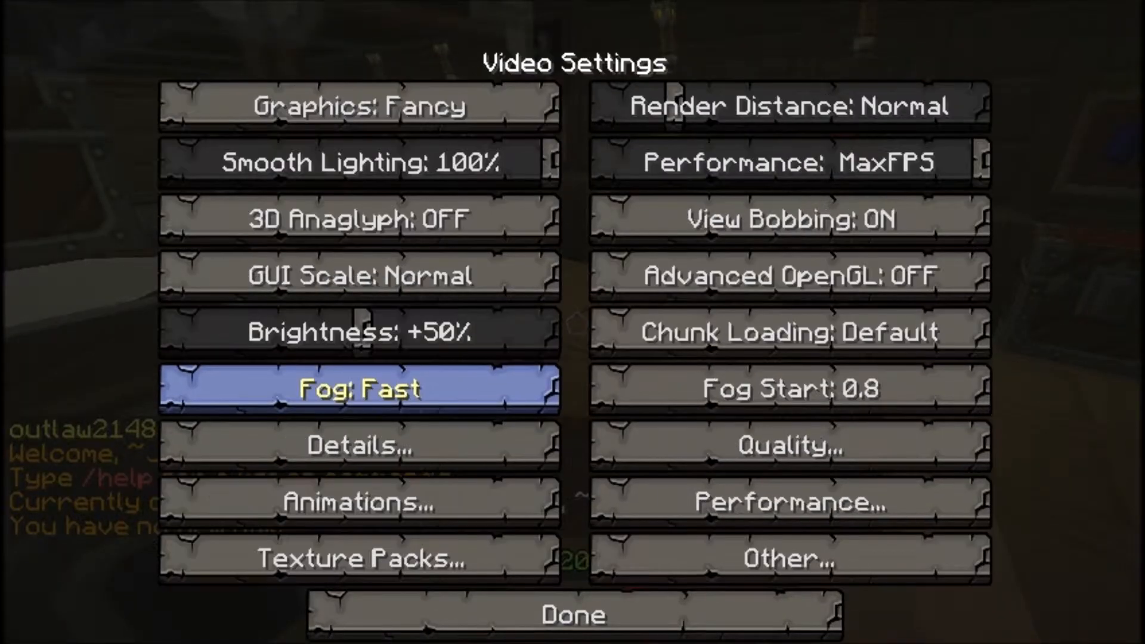
{"action": "mouse_move", "coordinate": [359, 331]}
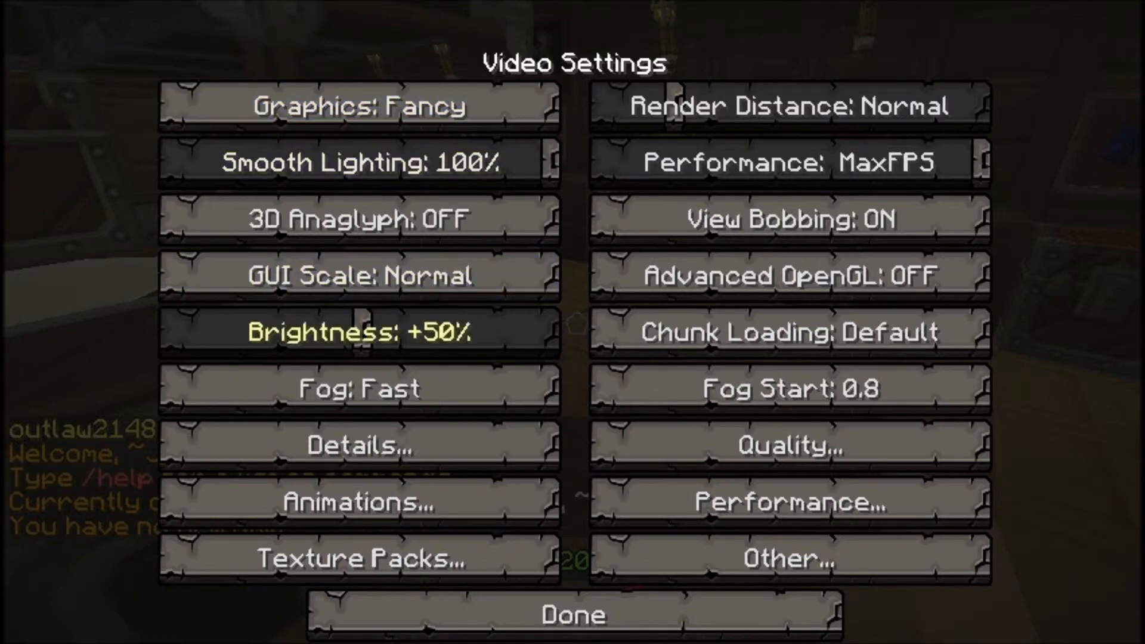
{"action": "mouse_move", "coordinate": [788, 162]}
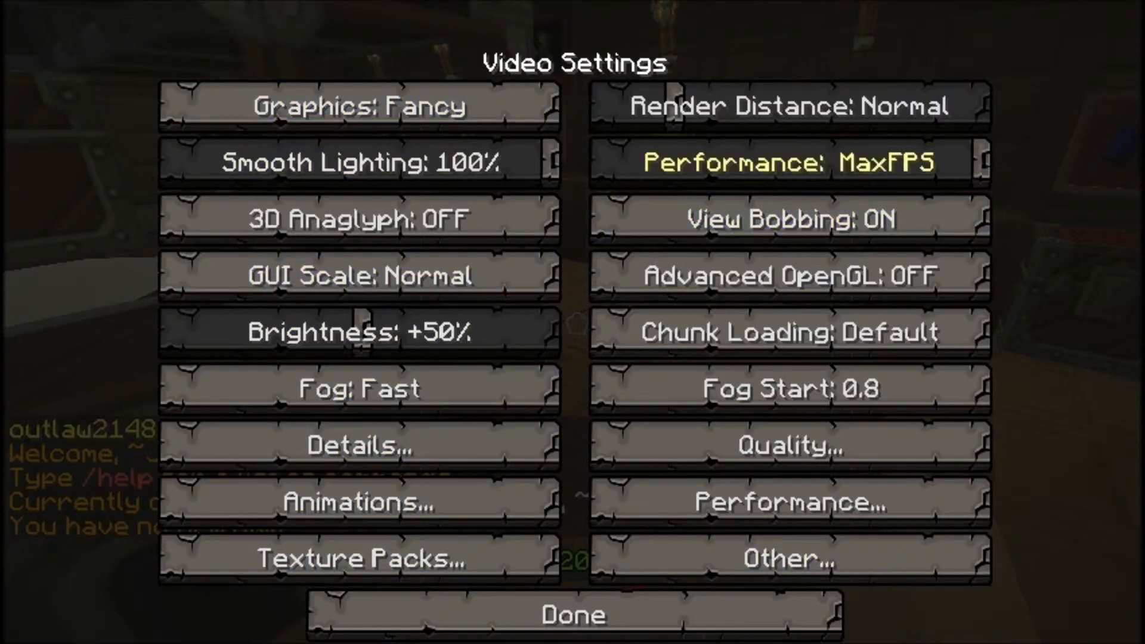
{"action": "mouse_move", "coordinate": [789, 275]}
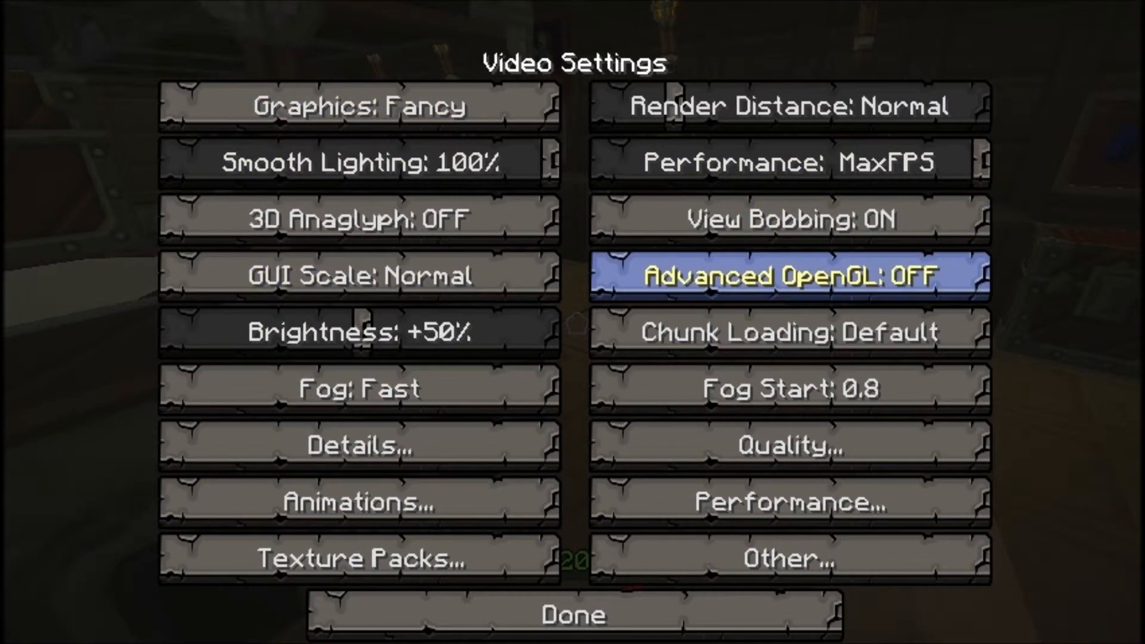
{"action": "left_click", "coordinate": [788, 446]}
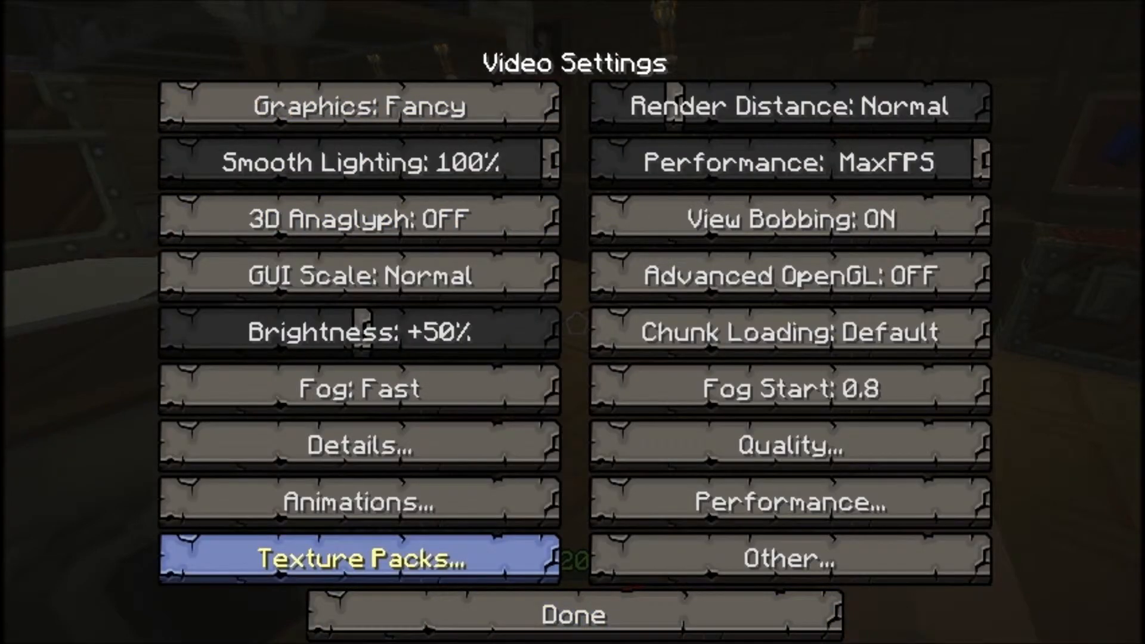
{"action": "left_click", "coordinate": [357, 501]}
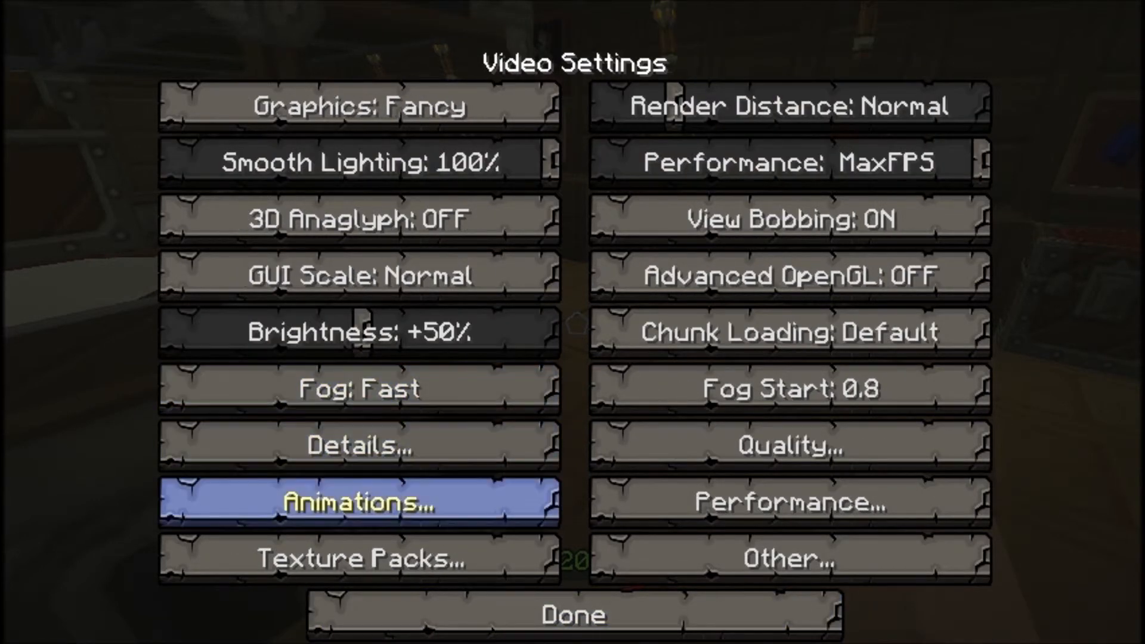
{"action": "mouse_move", "coordinate": [359, 558]}
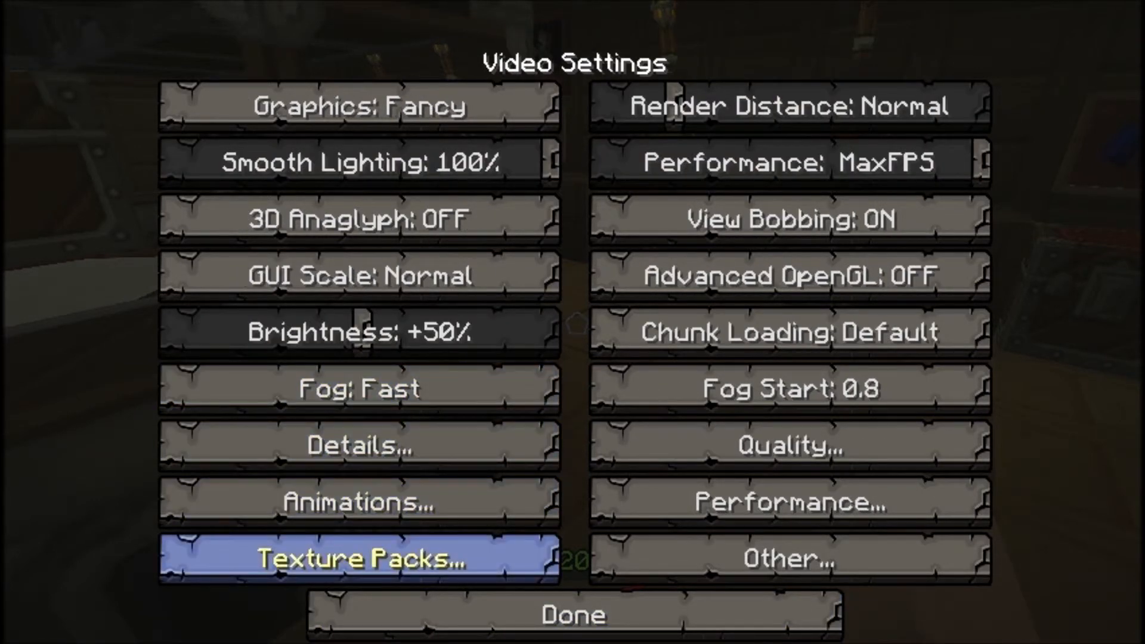
{"action": "mouse_move", "coordinate": [358, 388]}
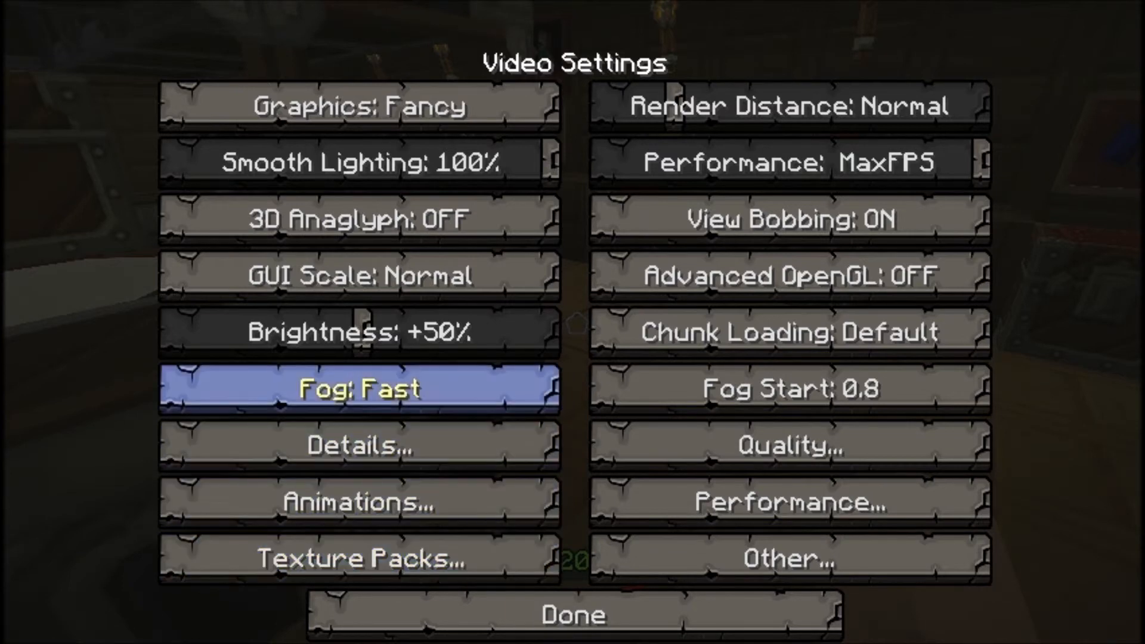
{"action": "mouse_move", "coordinate": [572, 614]}
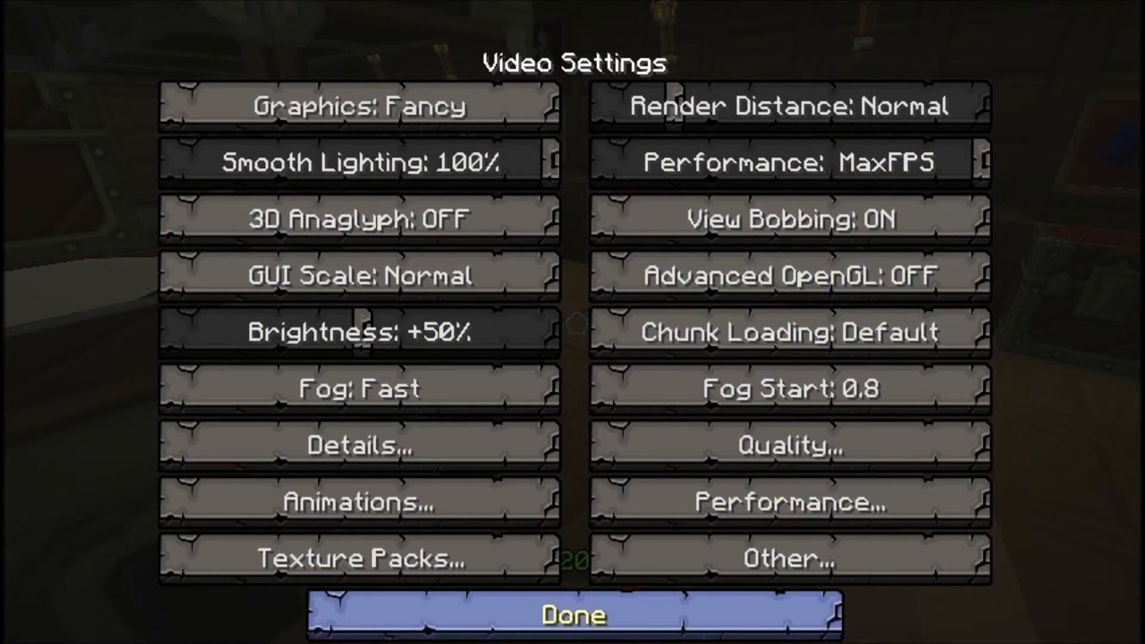
{"action": "left_click", "coordinate": [571, 614]}
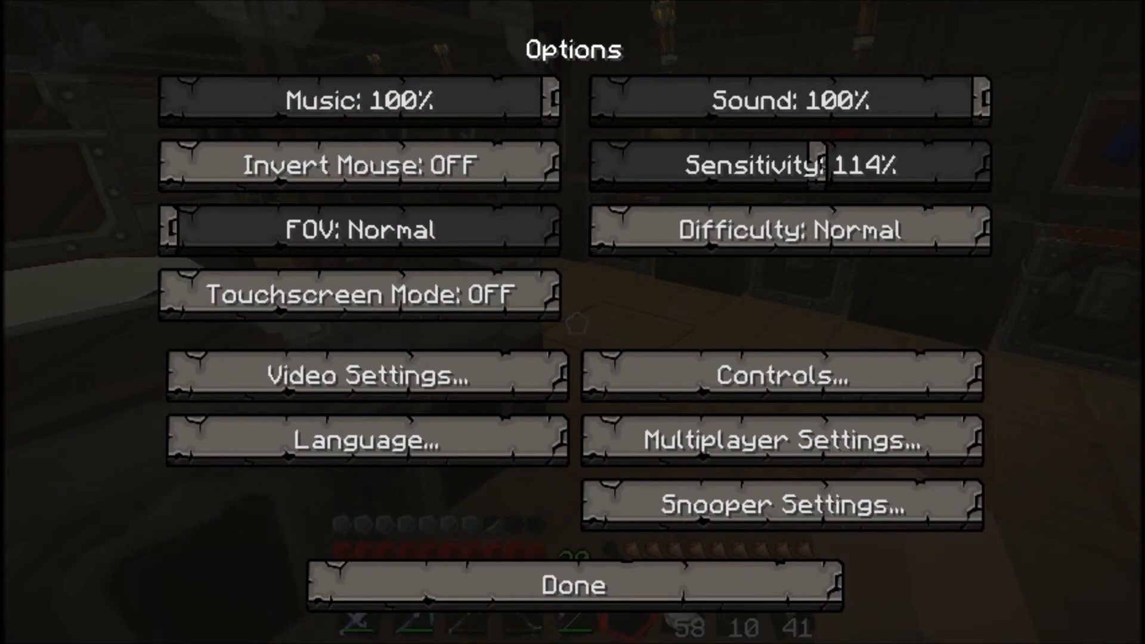